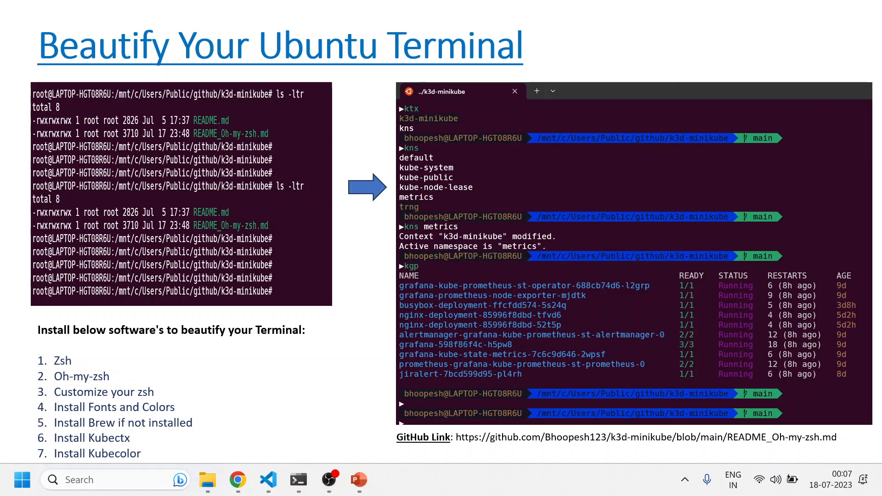
mouse_move(281, 140)
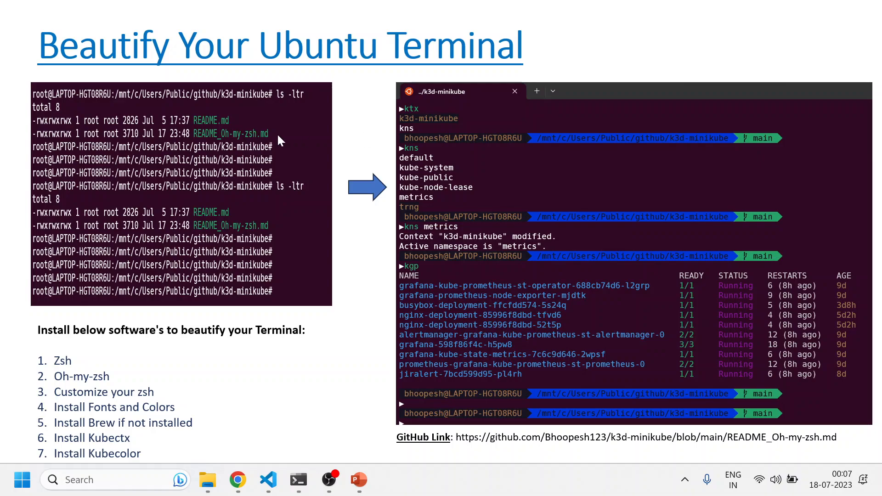
mouse_move(163, 172)
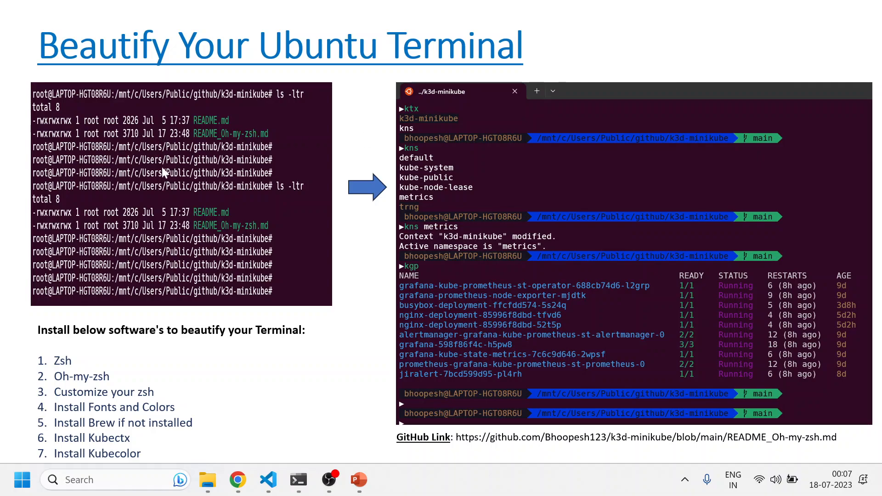
mouse_move(239, 169)
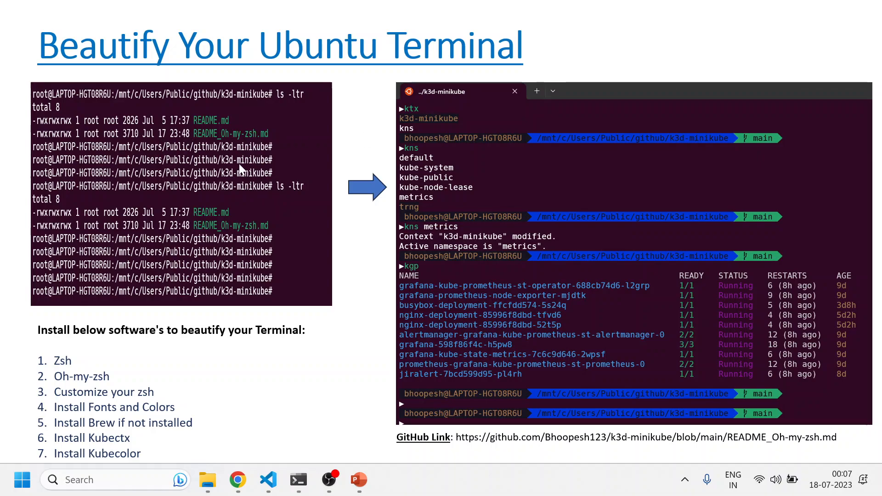
mouse_move(223, 164)
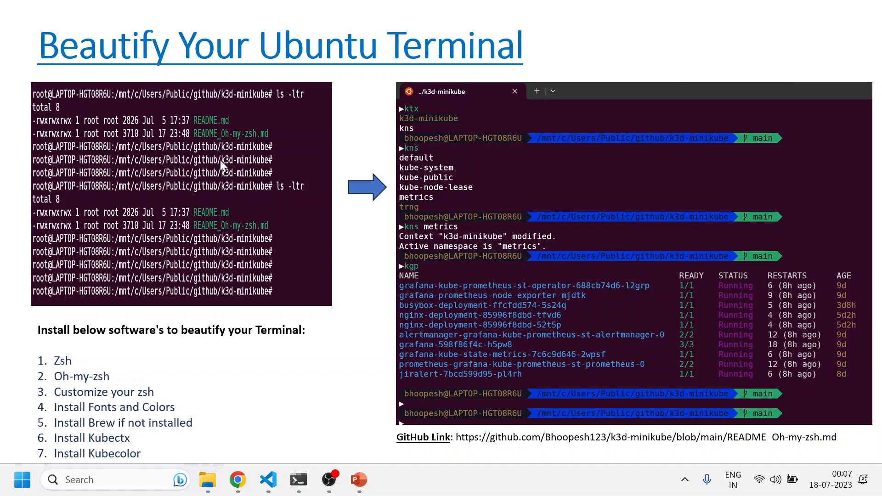
mouse_move(270, 273)
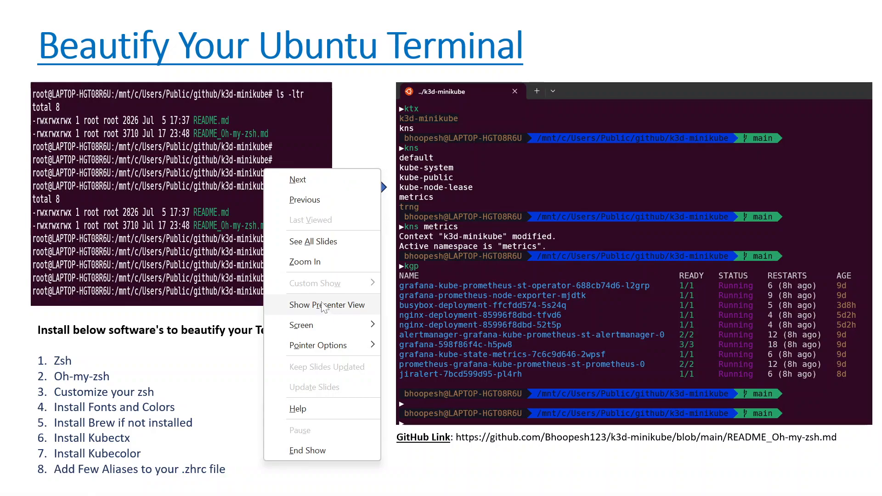
mouse_move(317, 344)
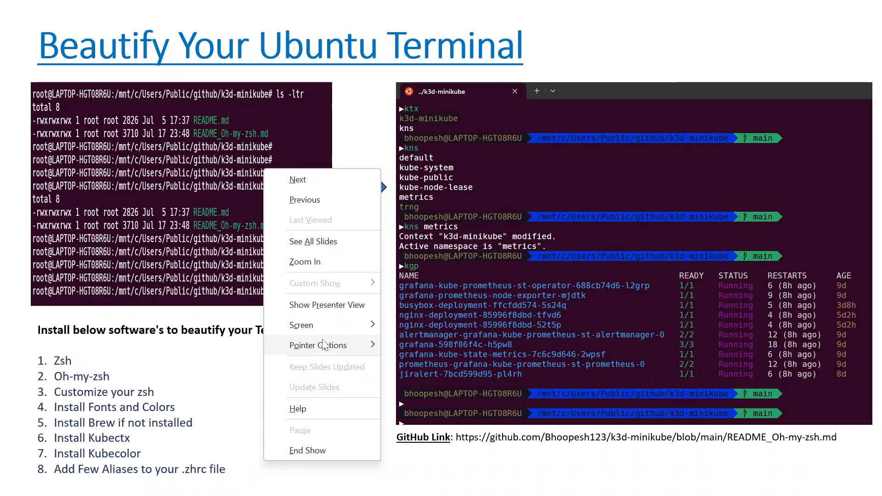
- Use the laser pointer to highlight the Beautify Your Ubuntu Terminal slide's install steps
left_click(253, 230)
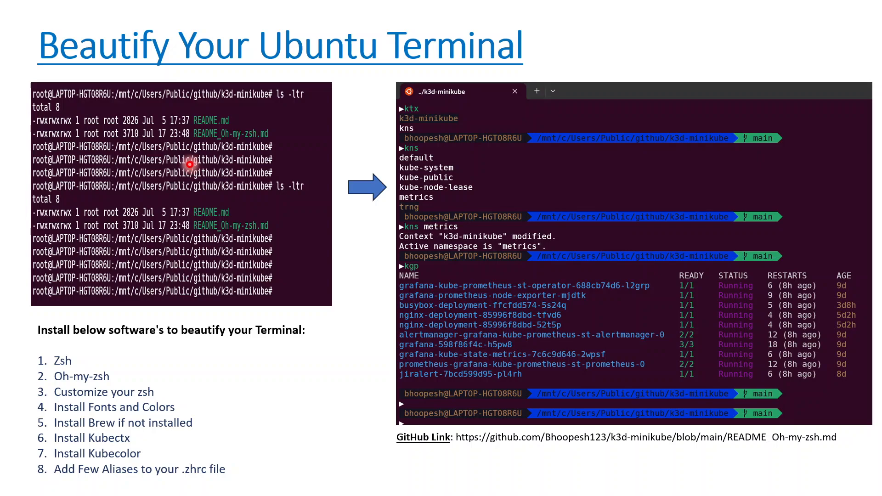
mouse_move(50, 375)
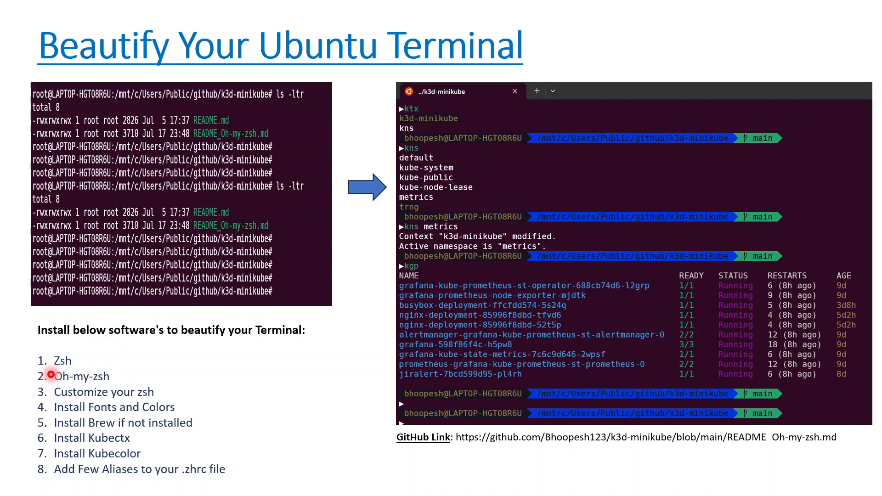
mouse_move(748, 252)
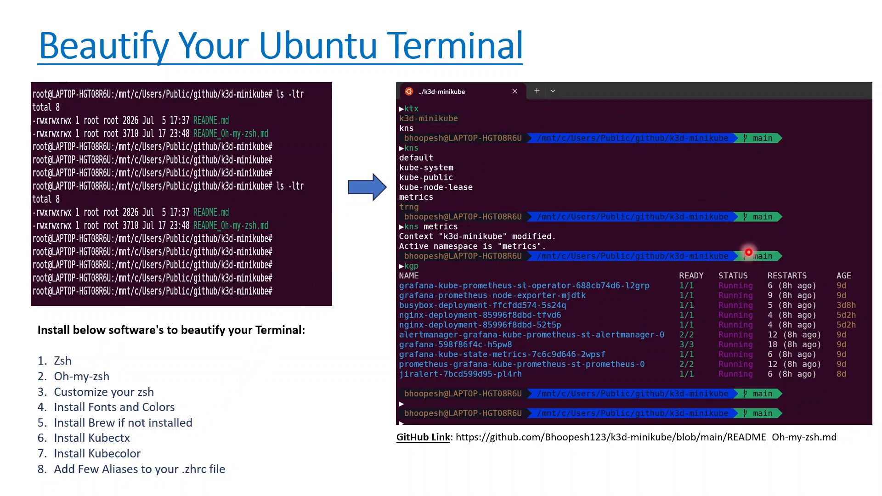
mouse_move(435, 167)
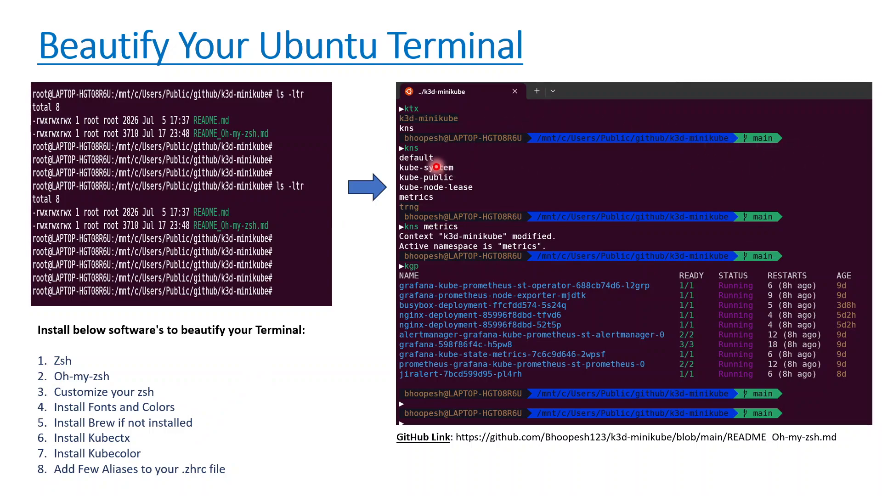
mouse_move(520, 145)
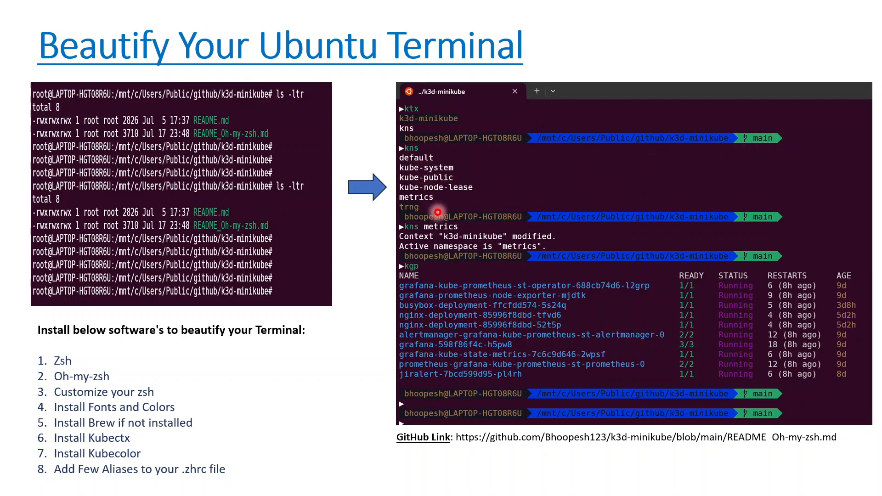
mouse_move(505, 265)
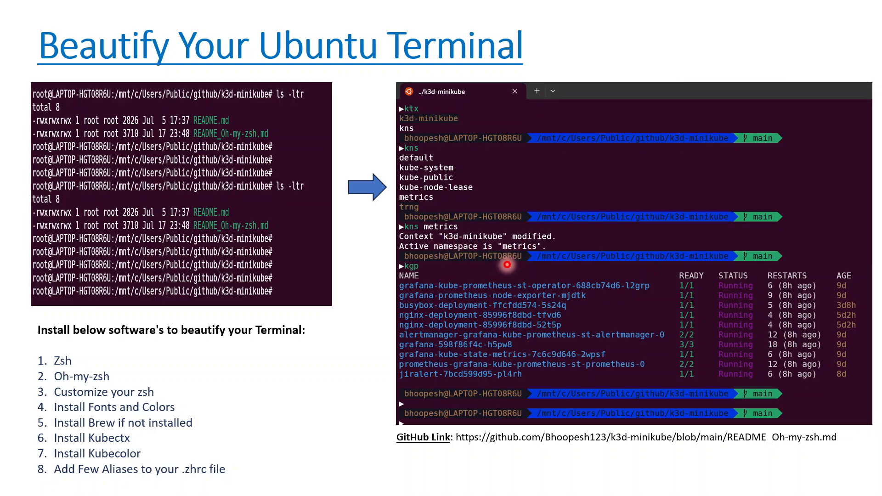
mouse_move(596, 320)
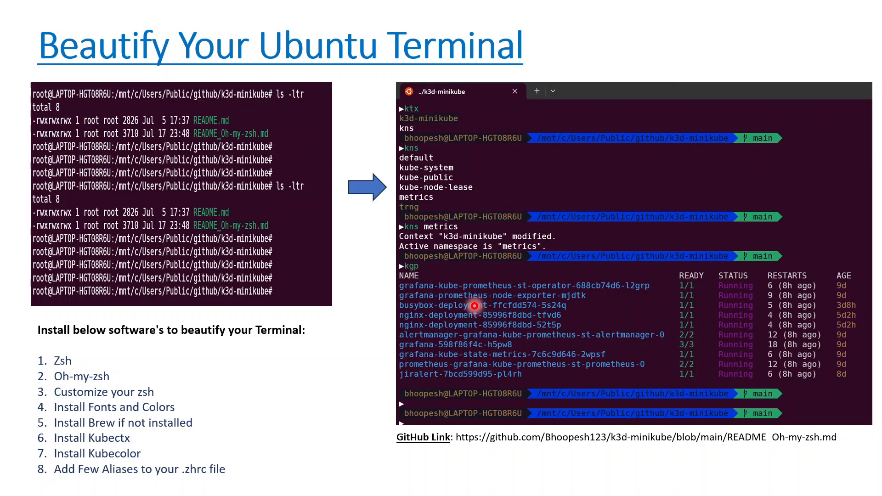
mouse_move(445, 365)
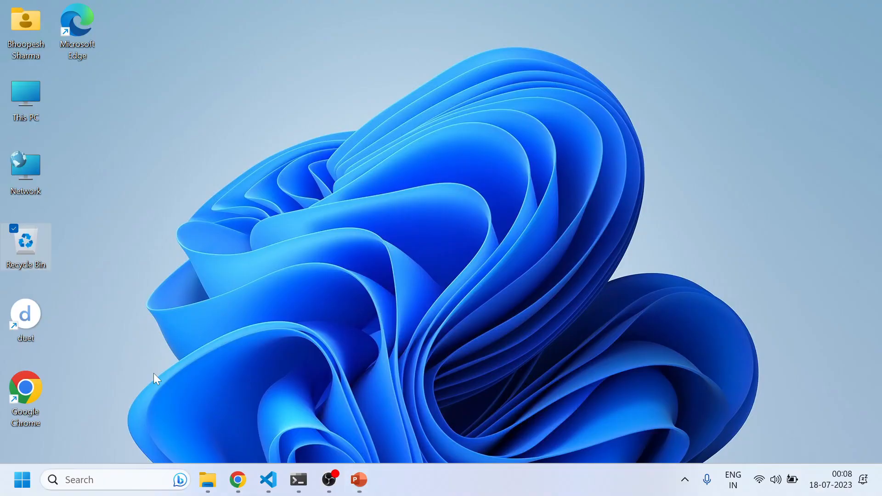
- Review the README_Oh-my-zsh.md guide from its top and bring the Ubuntu terminal forward
left_click(267, 479)
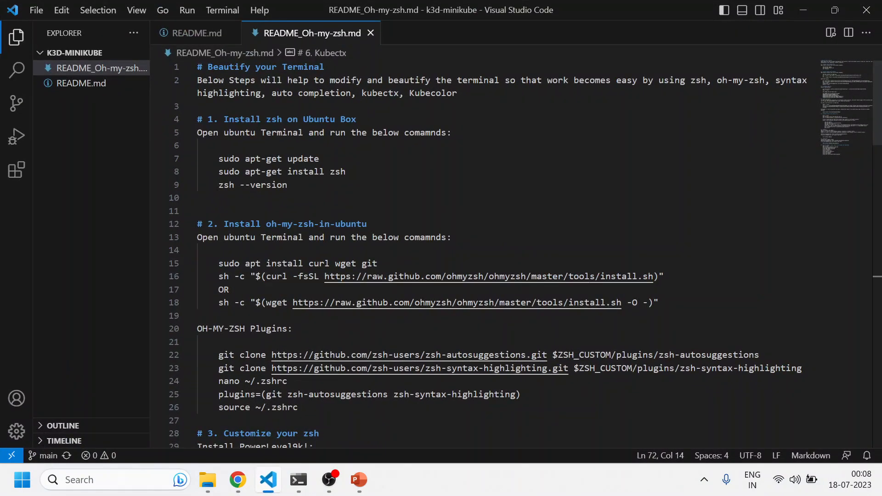
mouse_move(267, 481)
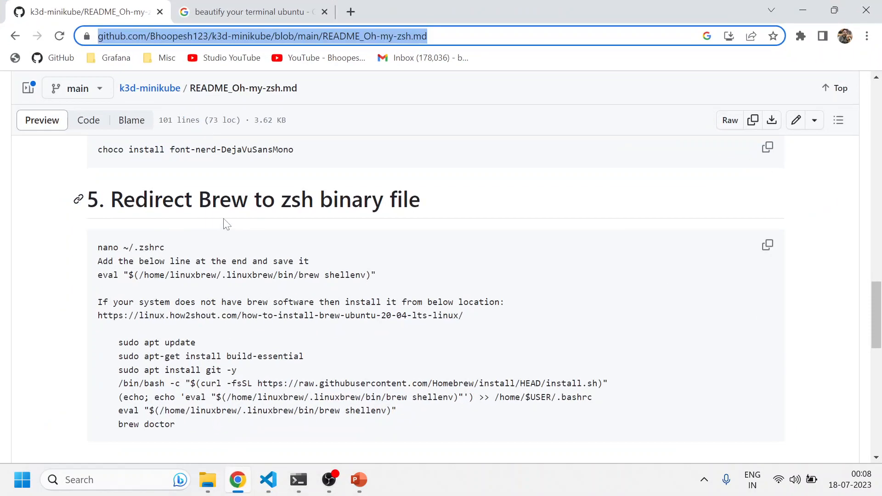
scroll("up", 3)
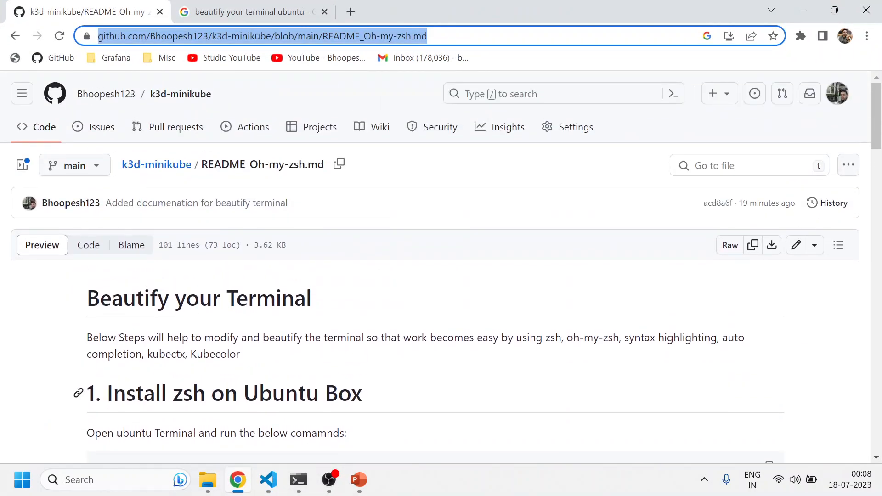
left_click(268, 479)
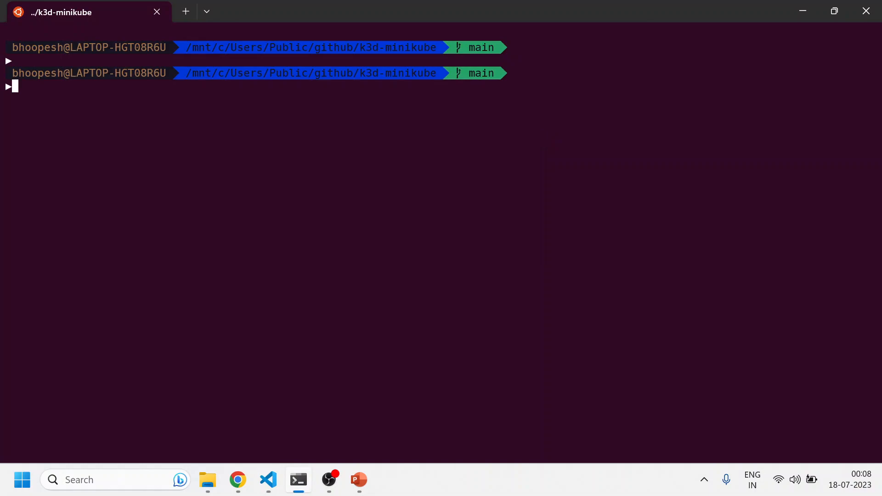
- Copy 'sudo apt-get update' from the README and bring it into the terminal at the home directory
left_click(268, 480)
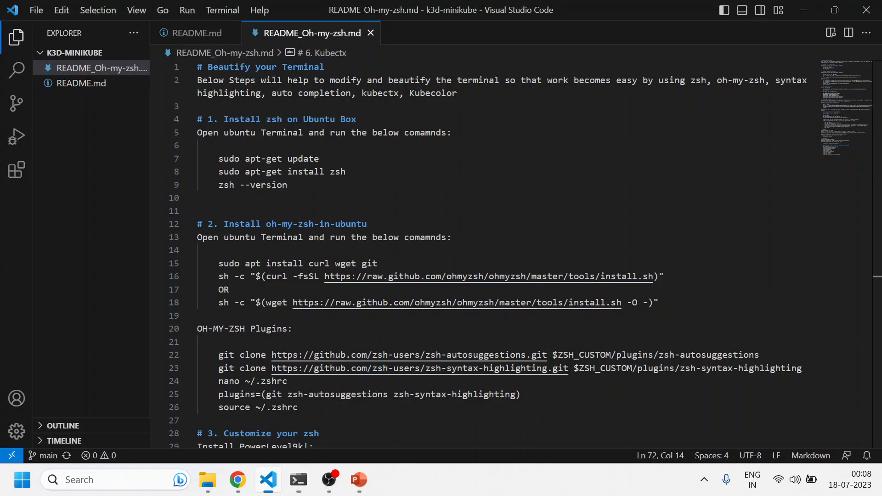
double_click(274, 159)
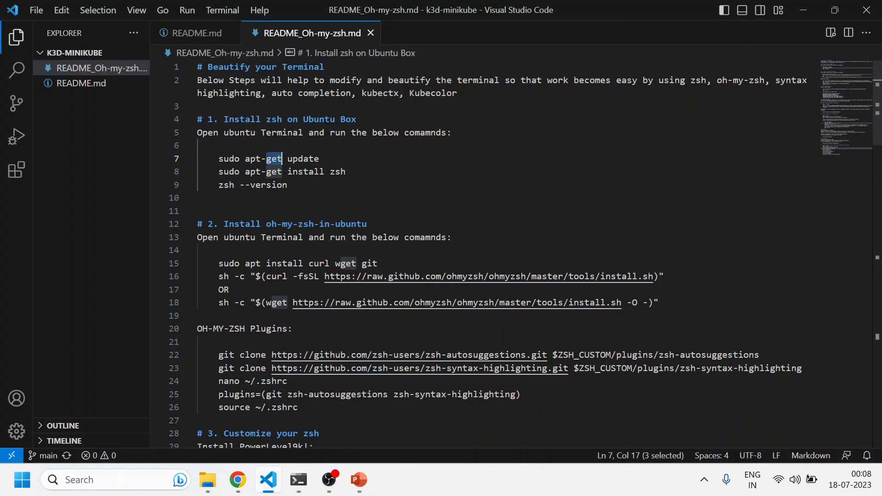
left_click(298, 479)
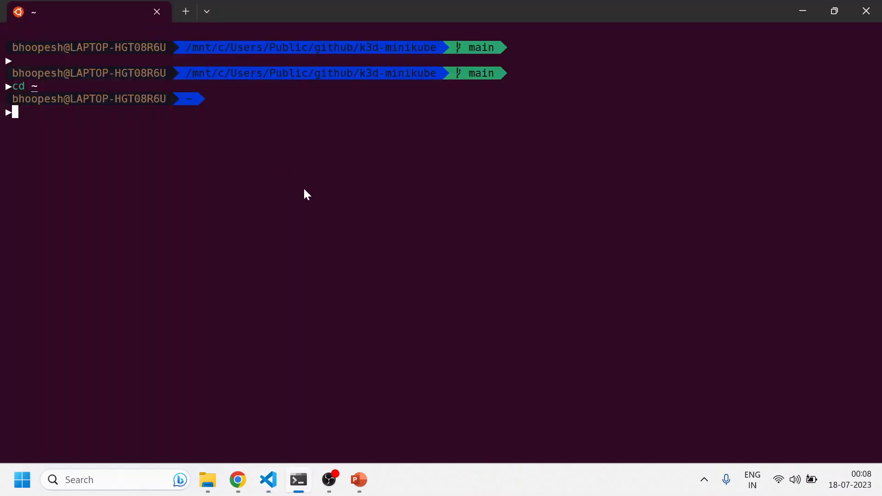
left_click(267, 479)
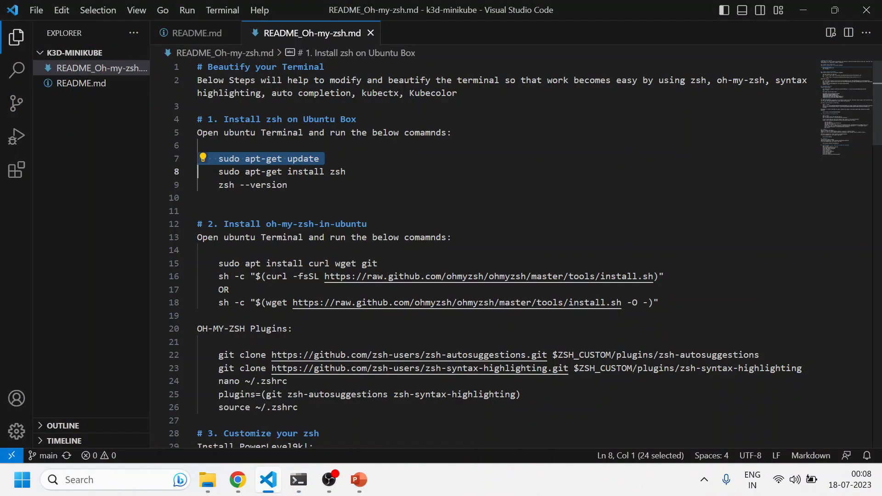
left_click(298, 479)
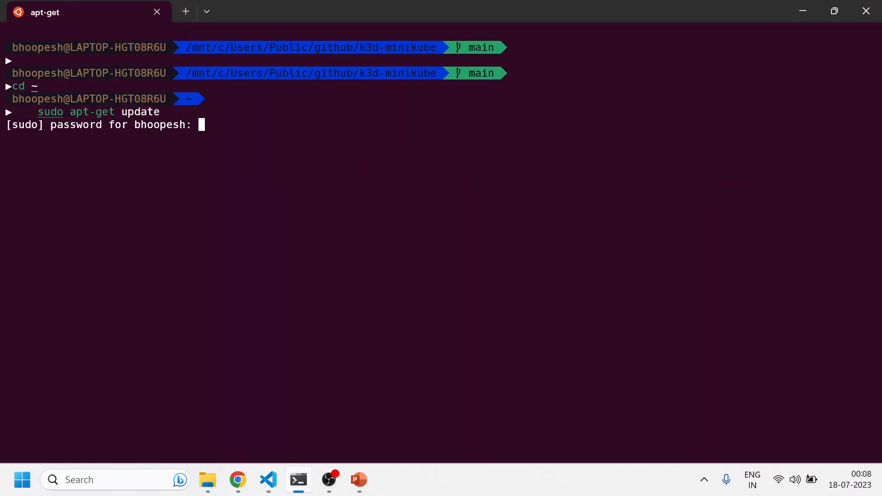
- Run the package list update, confirming the sudo password
key("Enter")
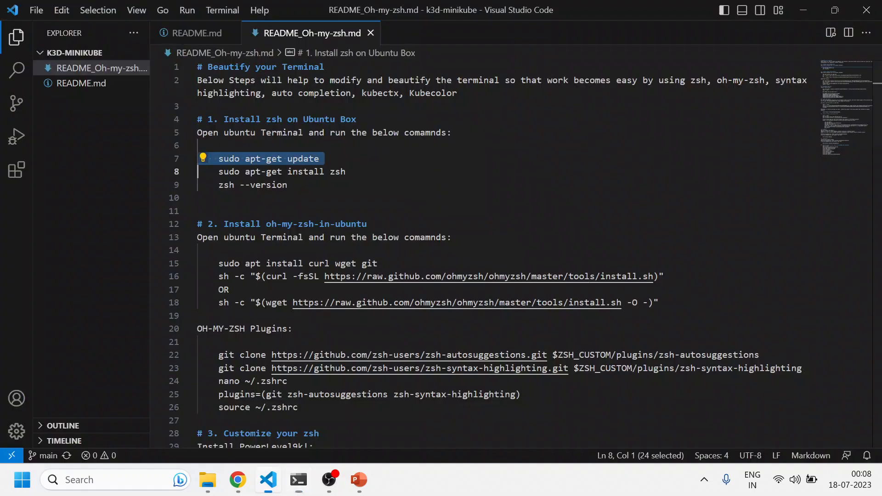
key("shift+Down")
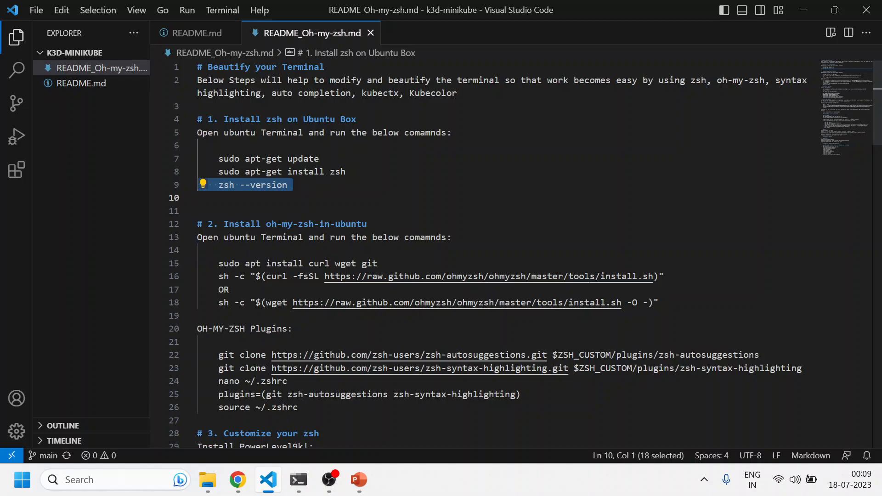
left_click(284, 264)
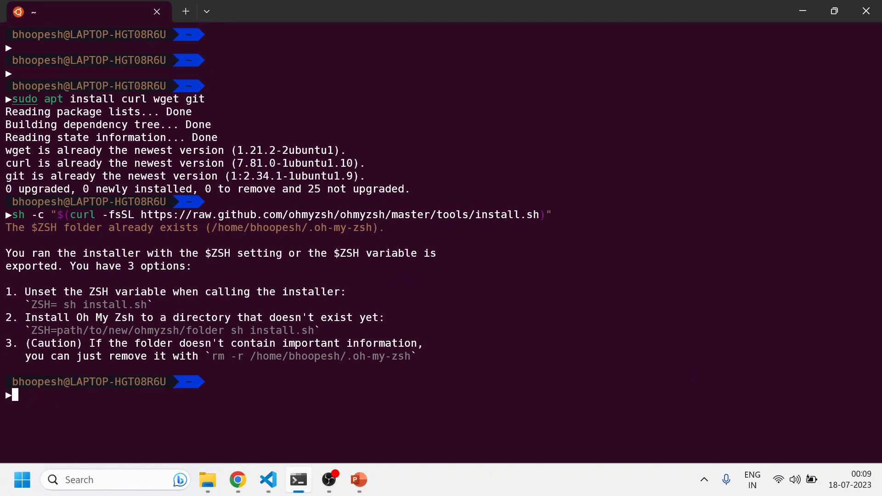
- Run the plugin clone and note zsh-autosuggestions already exists, then return to the guide
type("helm list")
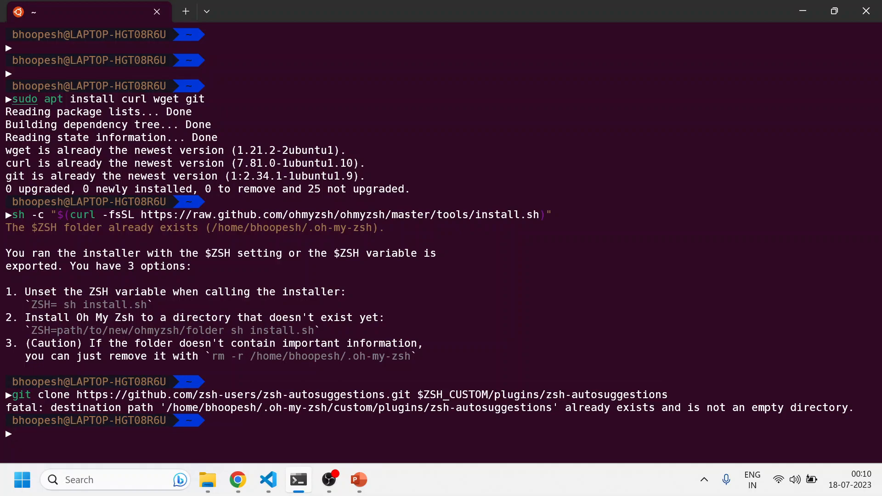
double_click(595, 408)
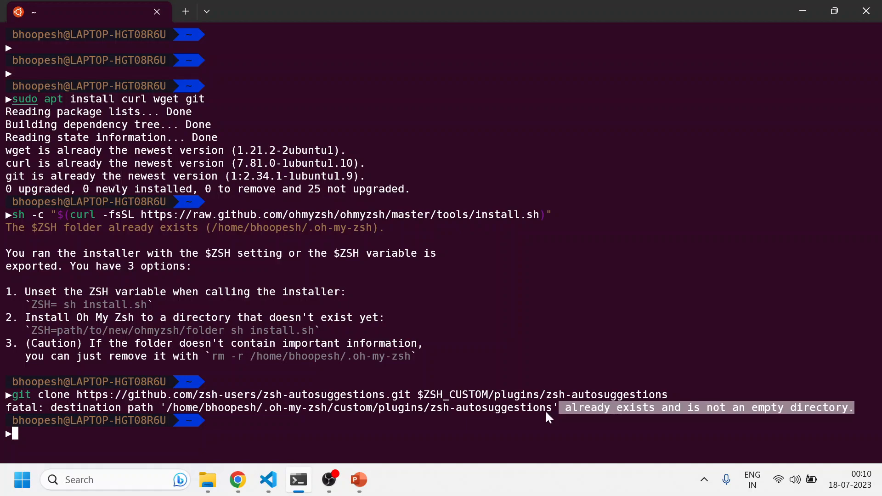
mouse_move(612, 412)
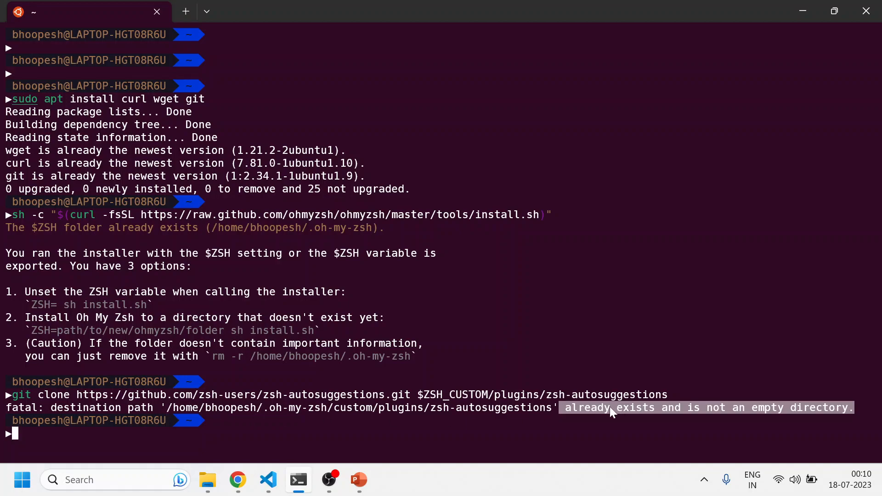
left_click(268, 480)
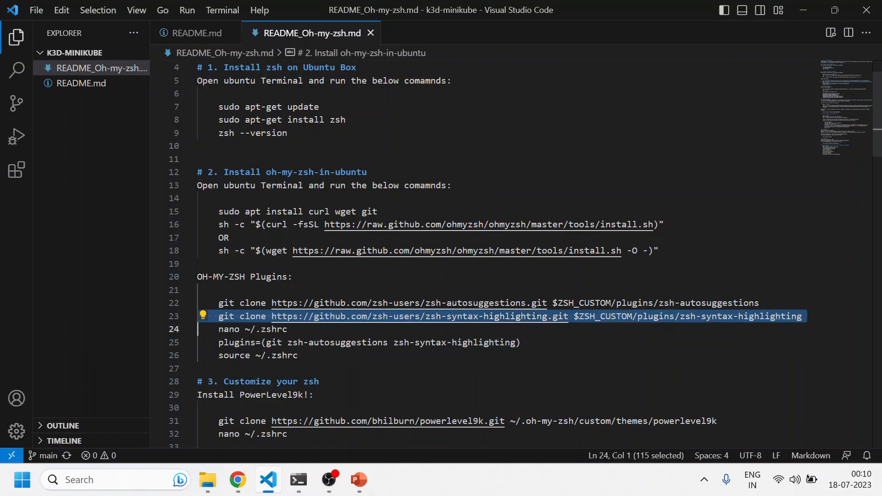
- Run the zsh-syntax-highlighting clone (already exists) and list the plugin folder's files
left_click(298, 479)
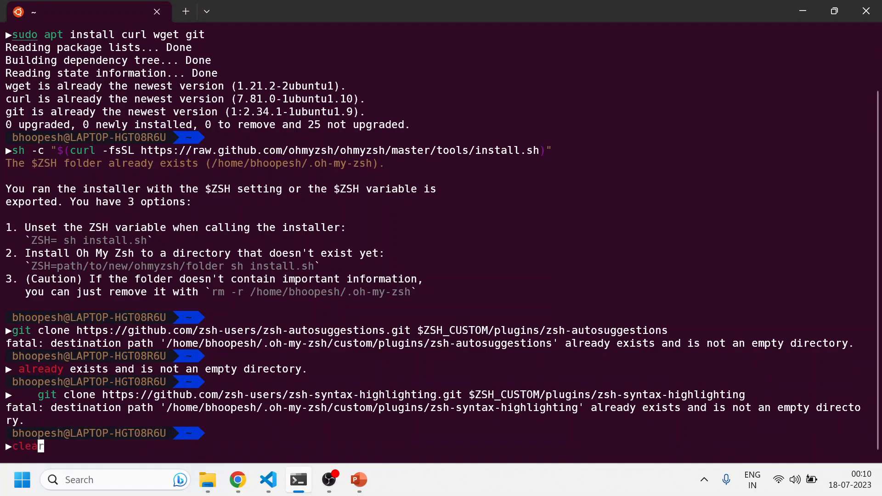
left_click(267, 480)
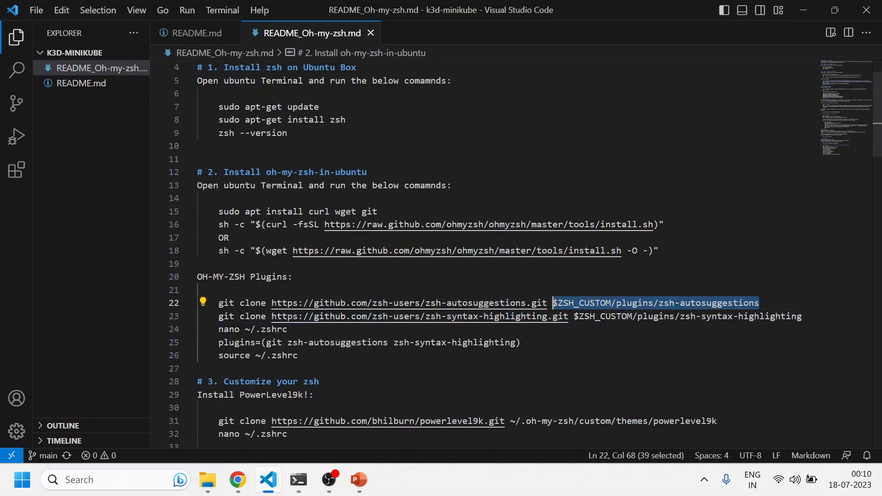
left_click(298, 480)
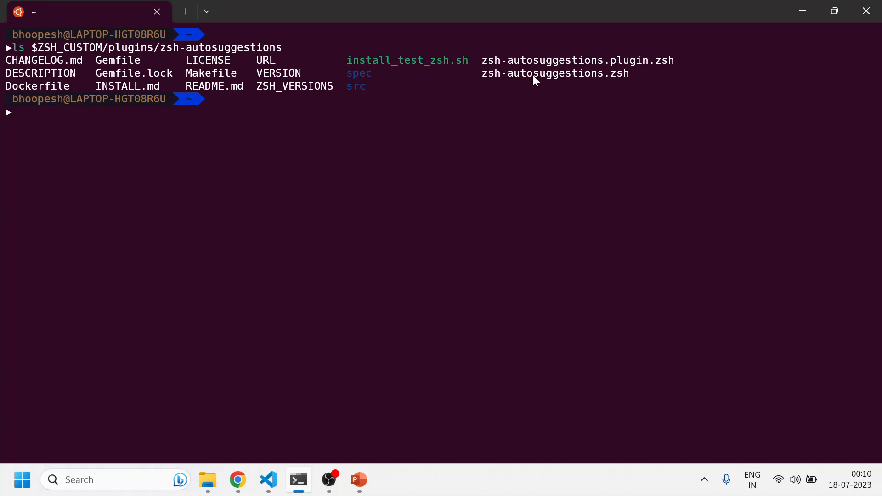
type("ls -ltr ~/.fonts")
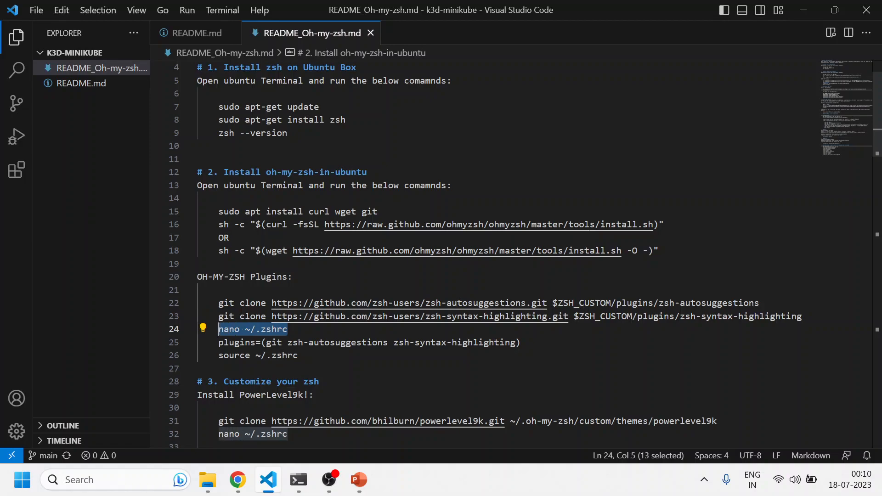
- List the home folder with ls -la to confirm .zshrc exists and print it with cat ~/.zshrc
left_click(298, 480)
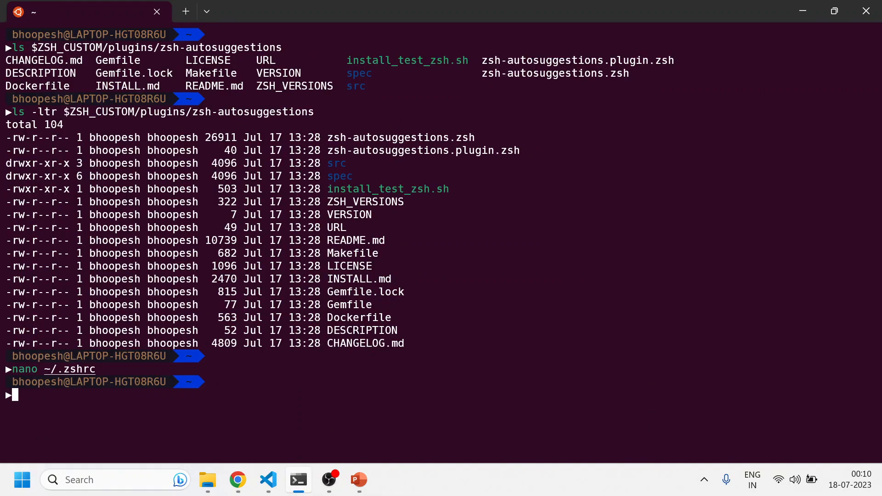
type("ls -la")
type("pwd")
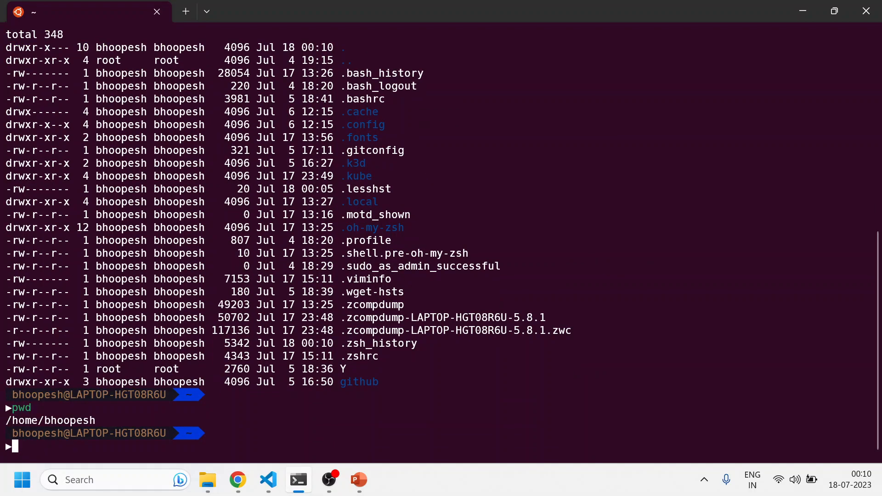
type("ls -la")
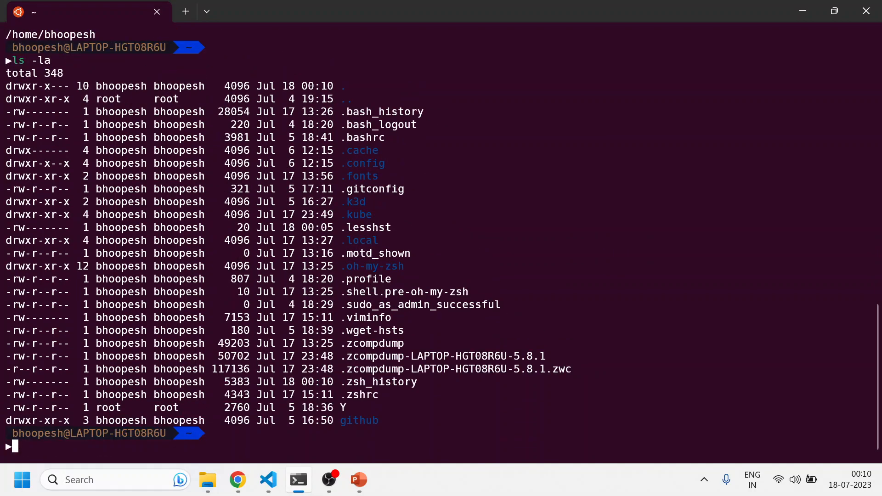
mouse_move(395, 389)
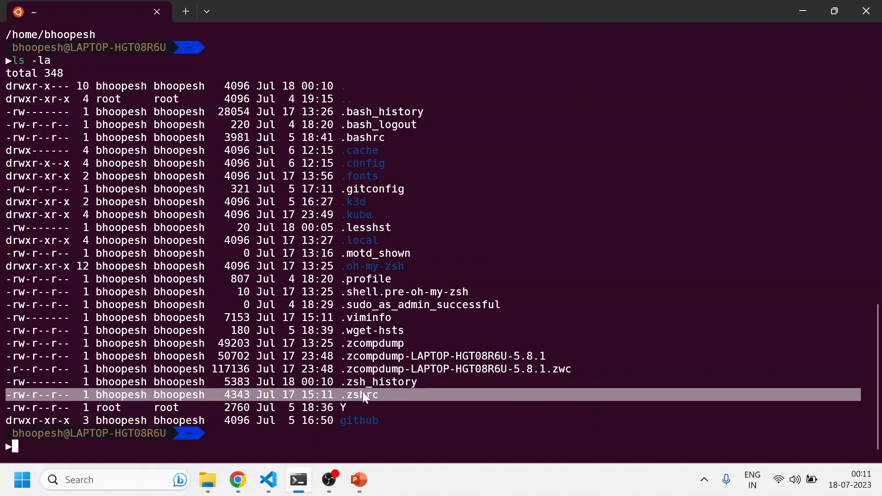
type("cat ~/.zshrc")
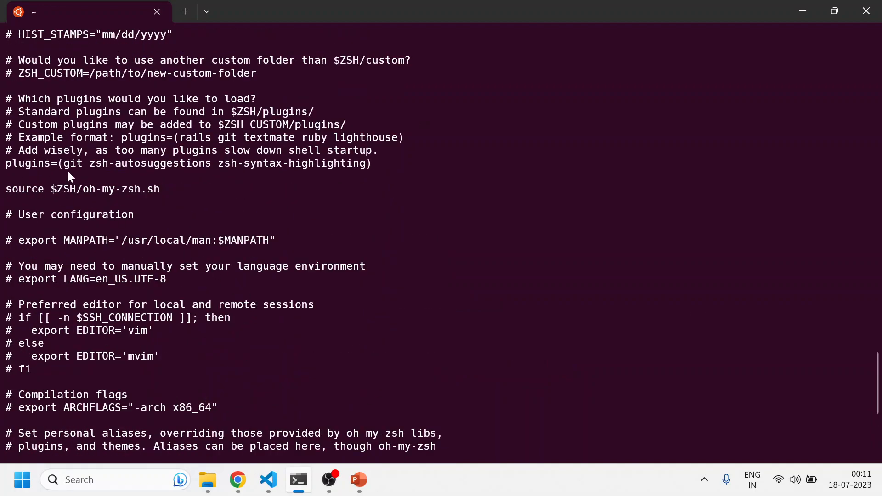
- Compare .zshrc's plugins line and kubectl alias block against the README, then clear the screen
left_click_drag(57, 163, 318, 164)
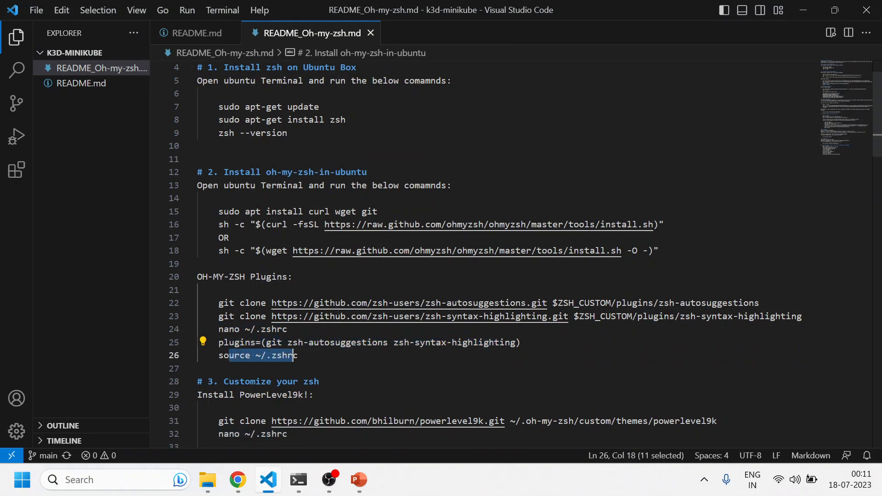
left_click(298, 480)
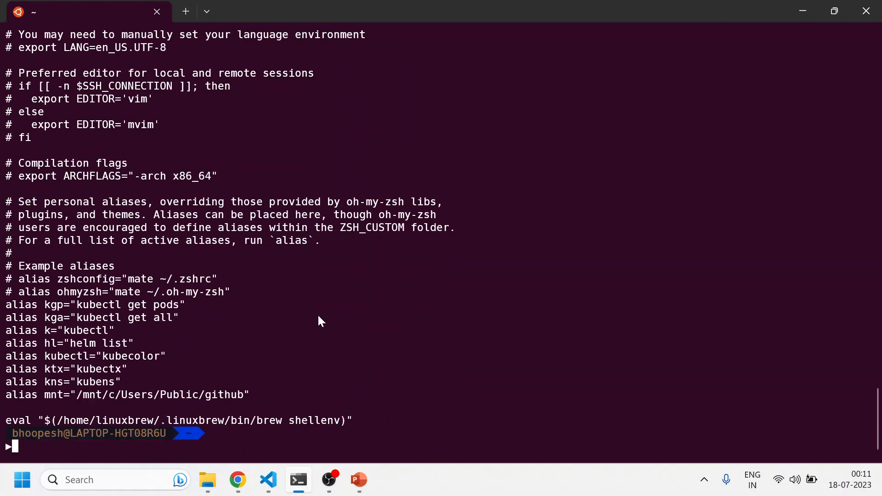
left_click(267, 480)
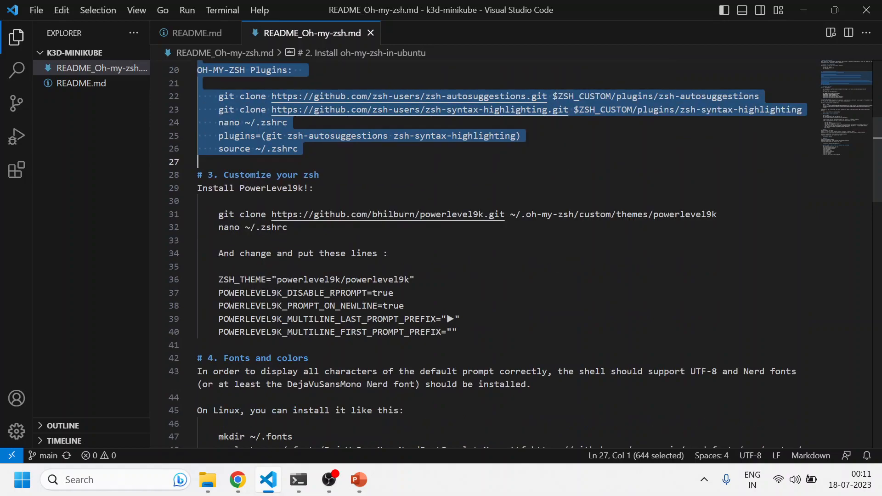
double_click(287, 174)
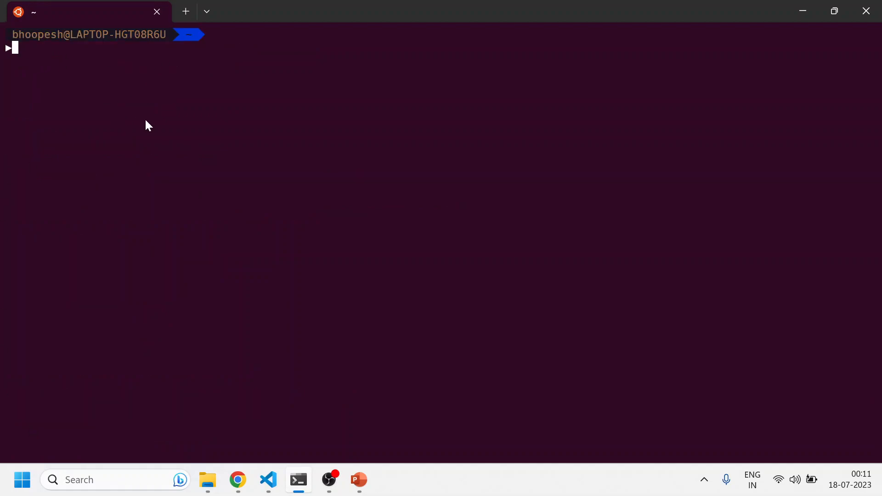
- Copy the powerlevel9k clone line from the guide and open ~/.zshrc in the terminal
left_click(267, 480)
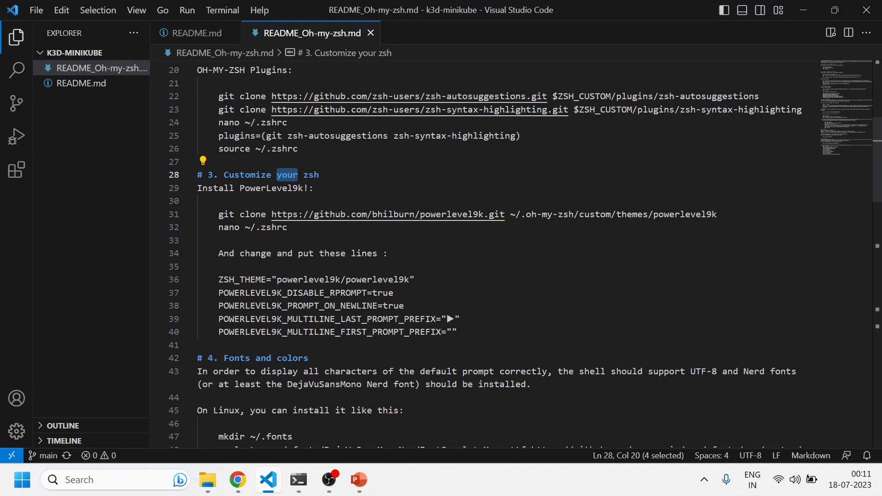
double_click(708, 214)
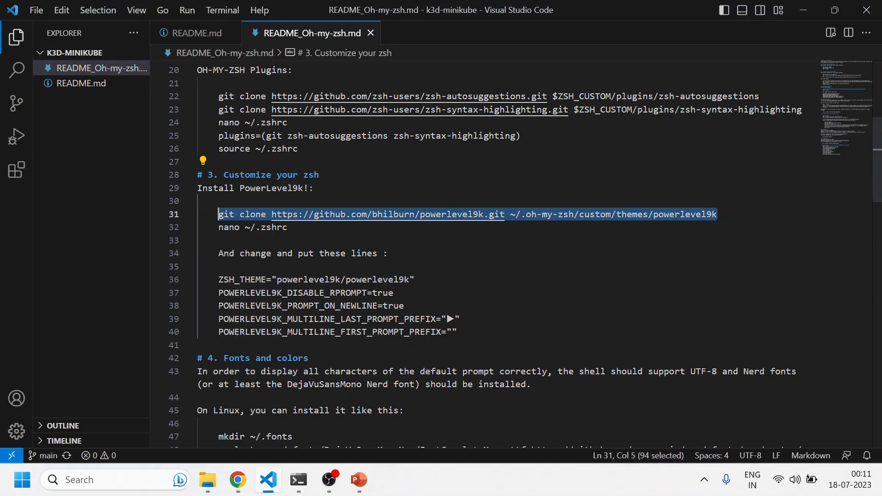
left_click(298, 480)
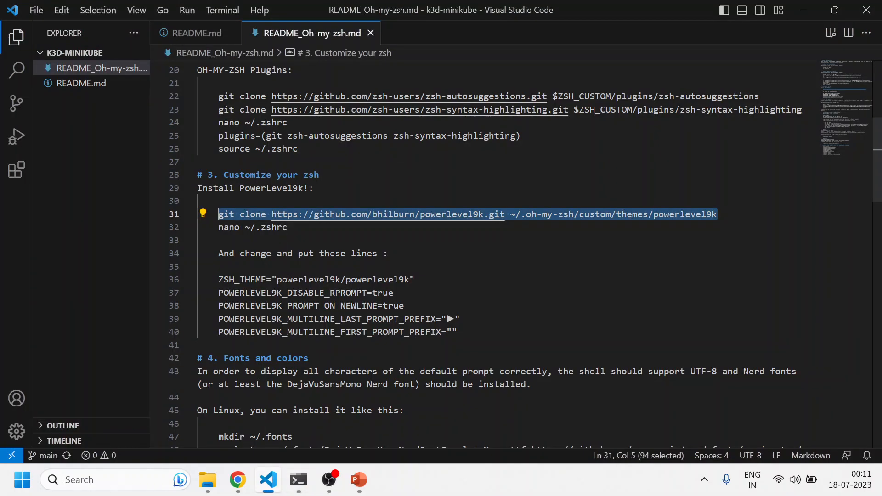
left_click(297, 479)
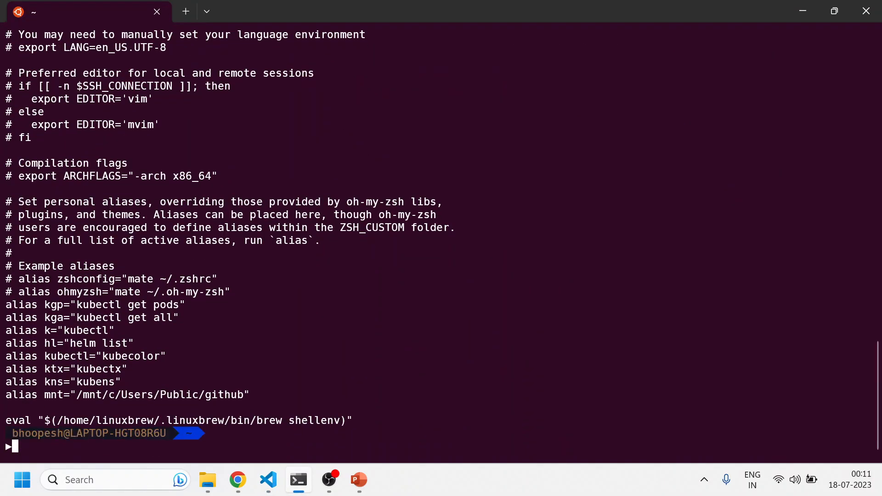
left_click(268, 480)
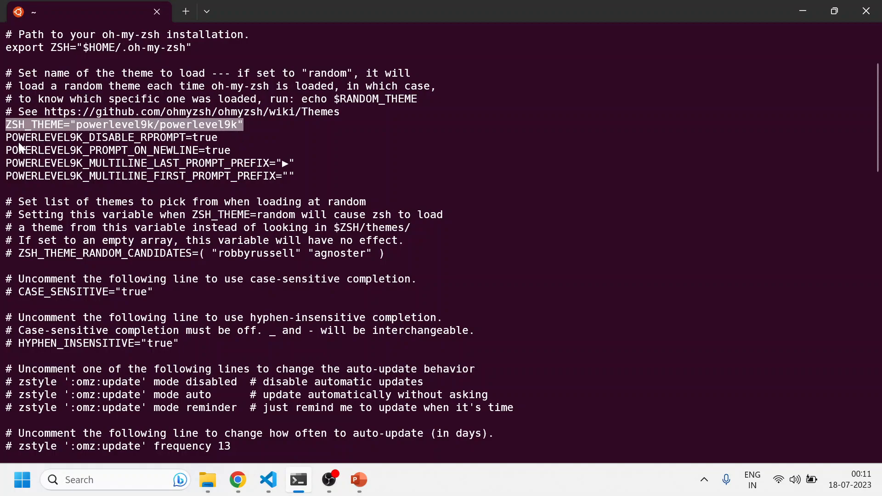
- Verify ZSH_THEME and the four POWERLEVEL9K prompt settings in .zshrc, then clear the screen
left_click_drag(5, 137, 270, 175)
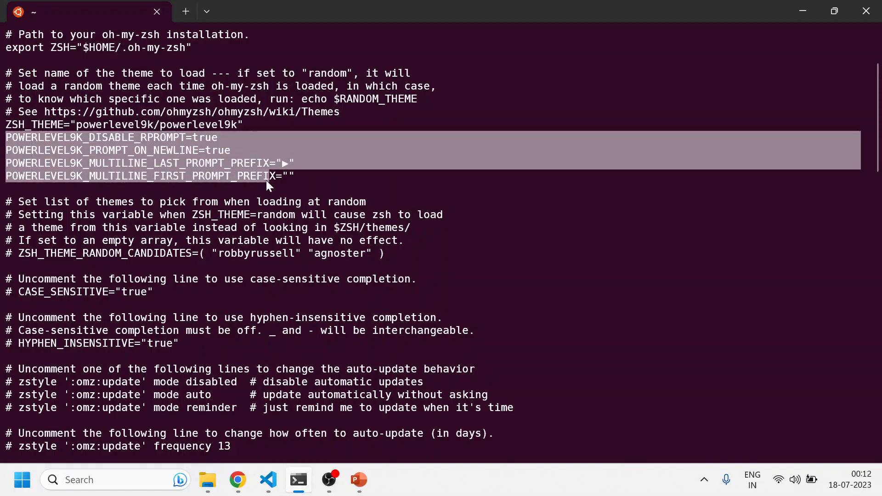
left_click(284, 164)
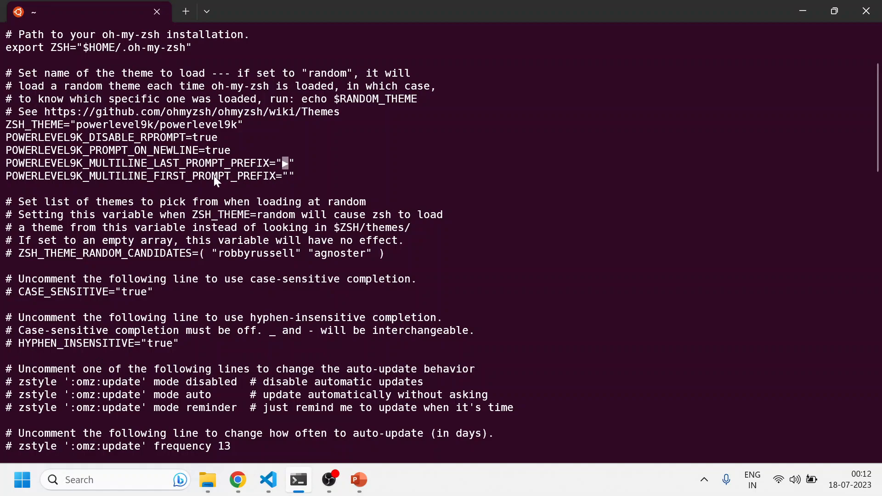
mouse_move(77, 179)
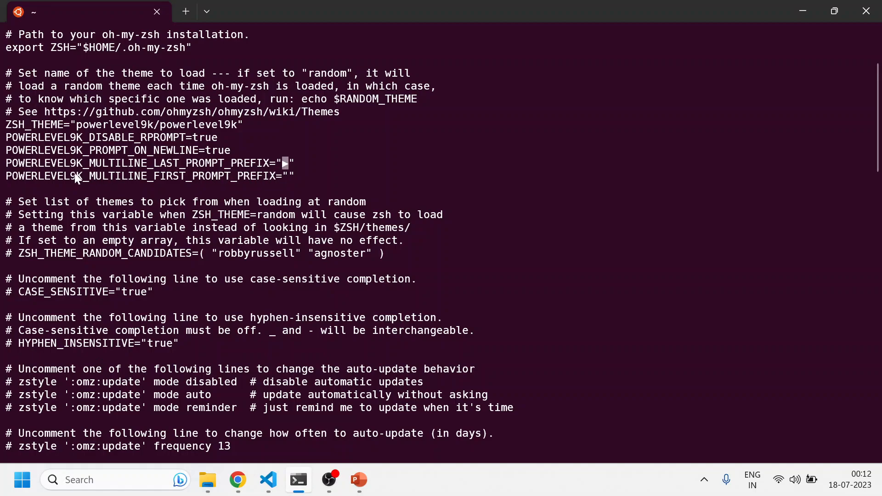
left_click(268, 480)
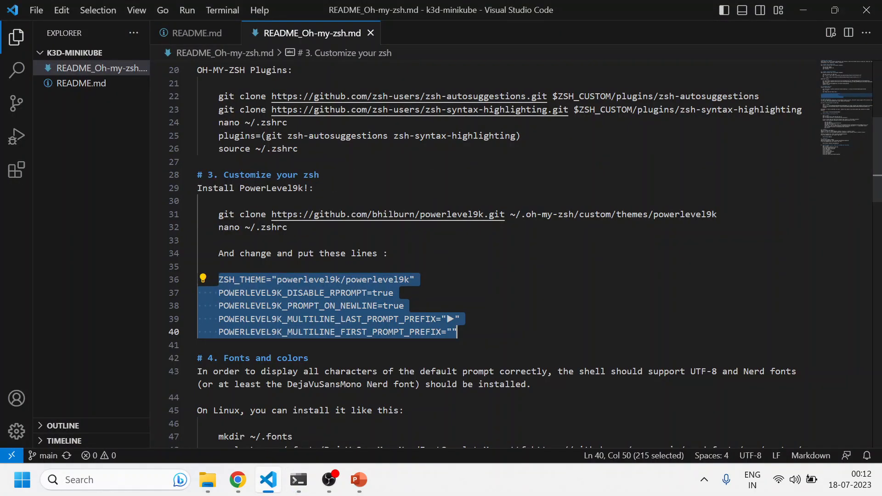
scroll("down", 3)
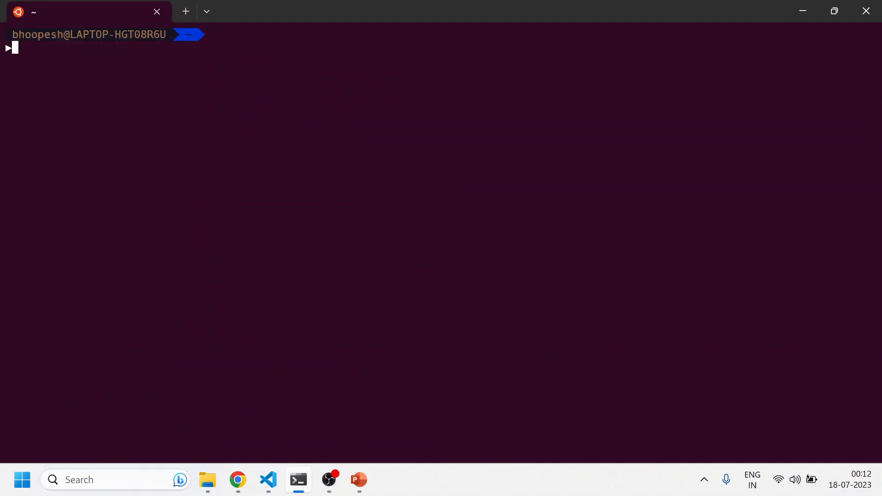
mouse_move(190, 42)
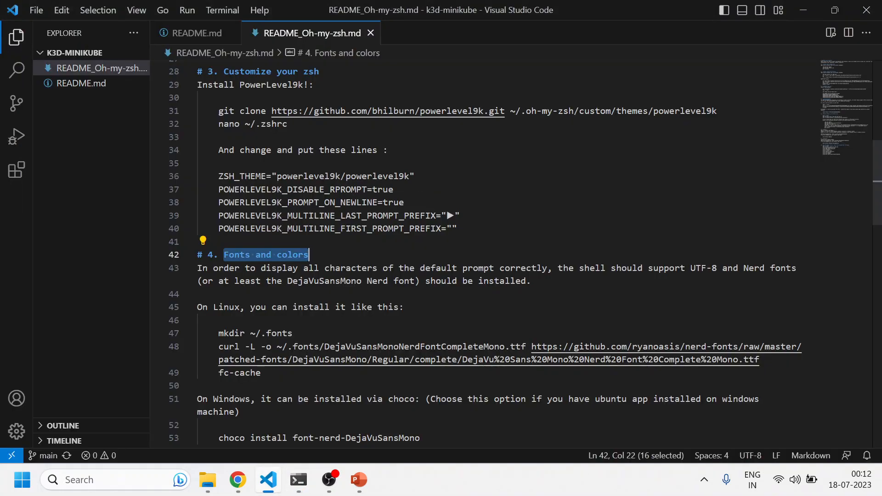
- Run git status in the zsh terminal to see README_Oh-my-zsh.md listed as modified
double_click(324, 281)
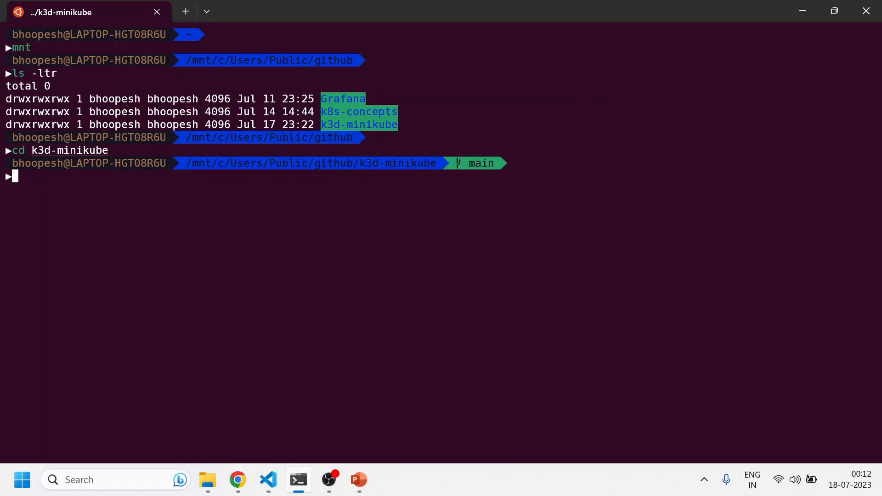
mouse_move(464, 171)
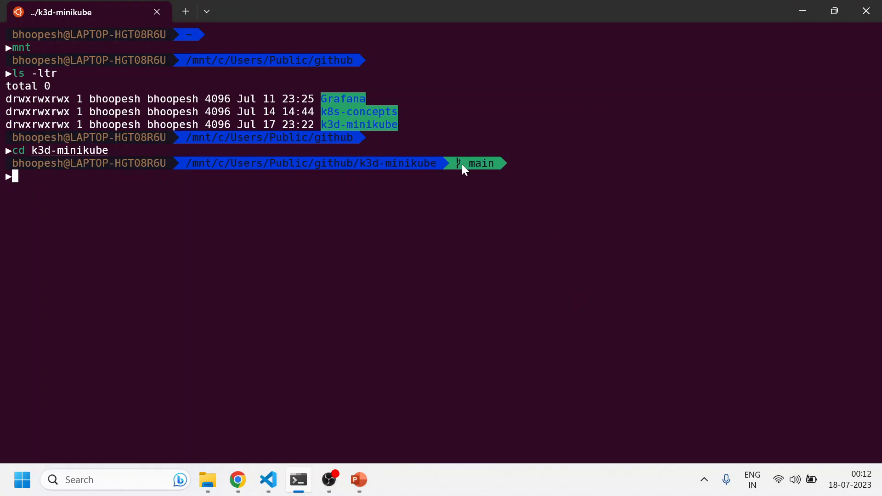
type("git clone https://github.com/bhilburn/powerlevel9k.git ~/.oh-my-zsh/custom/themes/powerlevel9k")
type("git status")
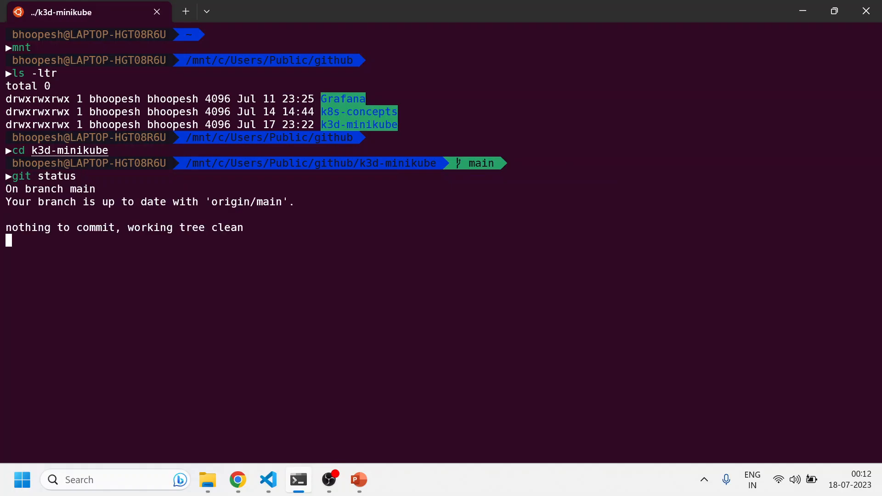
left_click(269, 480)
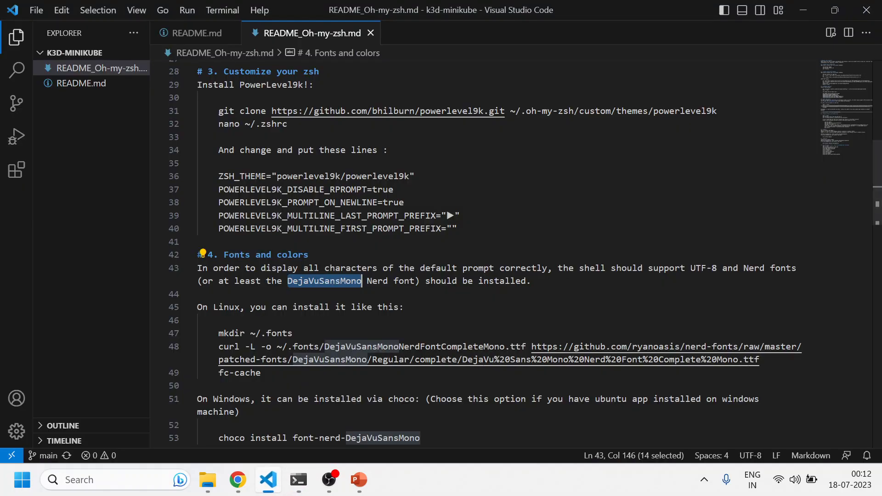
left_click(291, 124)
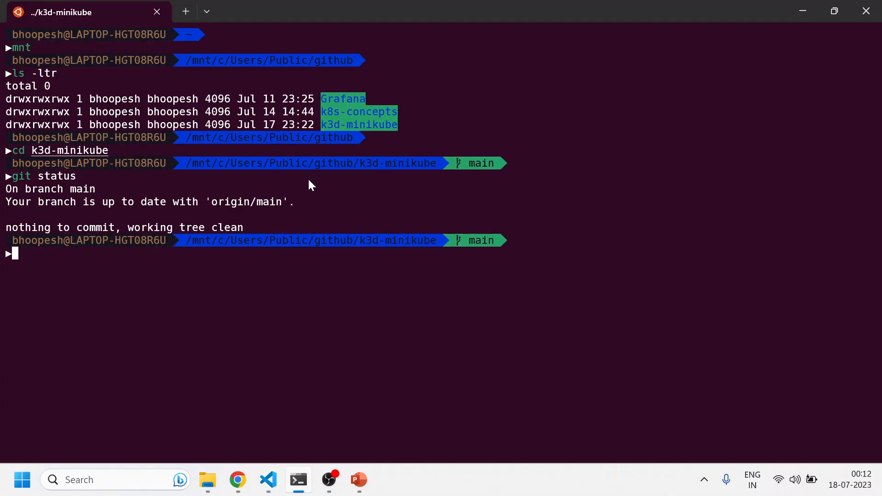
type("git status")
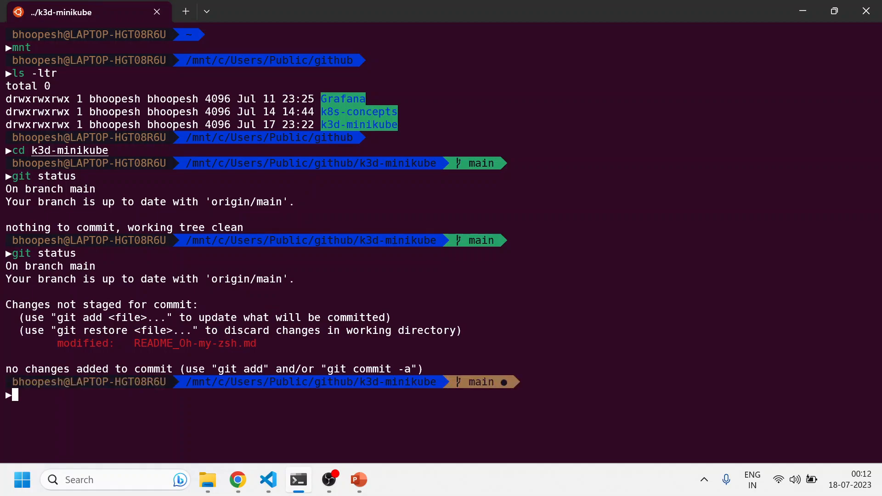
mouse_move(514, 387)
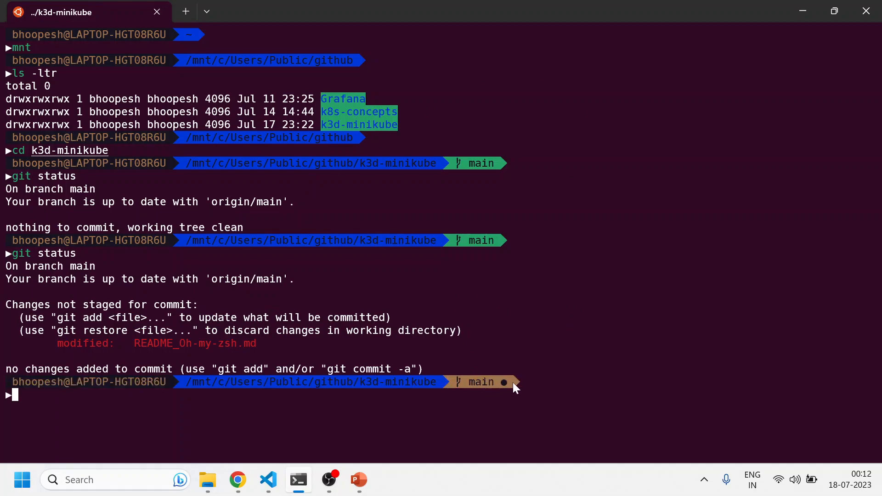
mouse_move(456, 377)
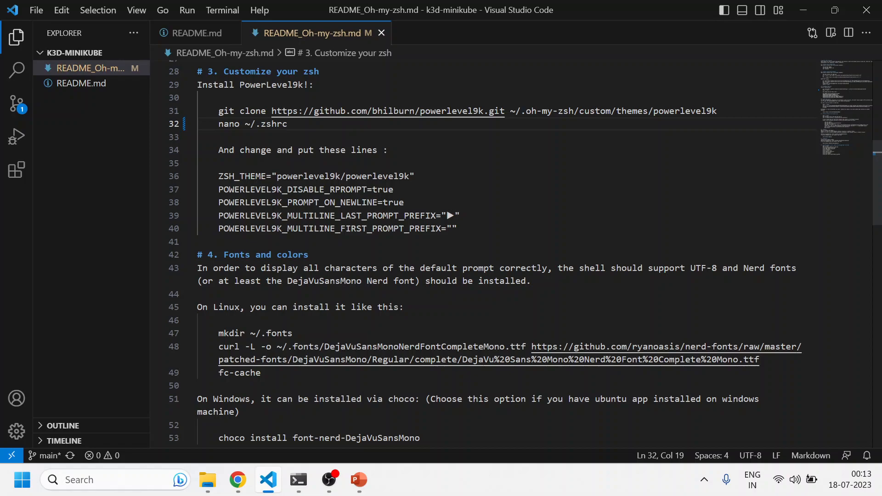
- Copy the 'choco install font-nerd-DejaVuSansMono' line from the README's fonts step
double_click(325, 281)
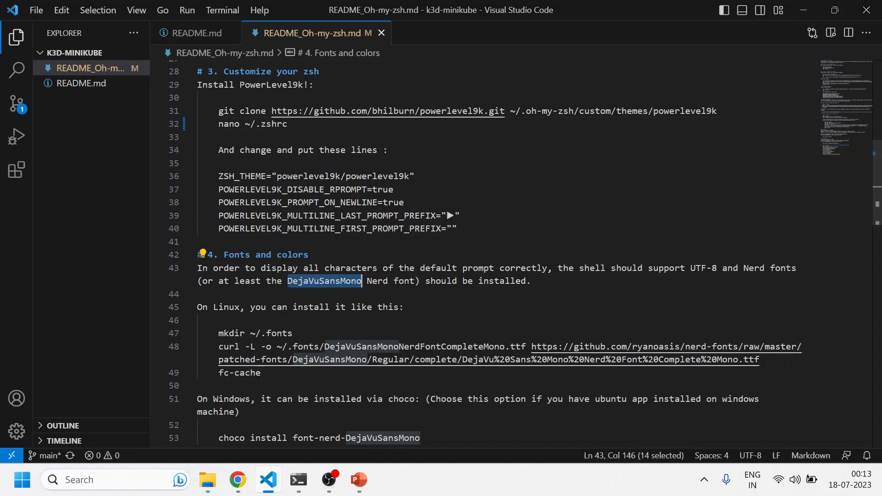
scroll("down", 3)
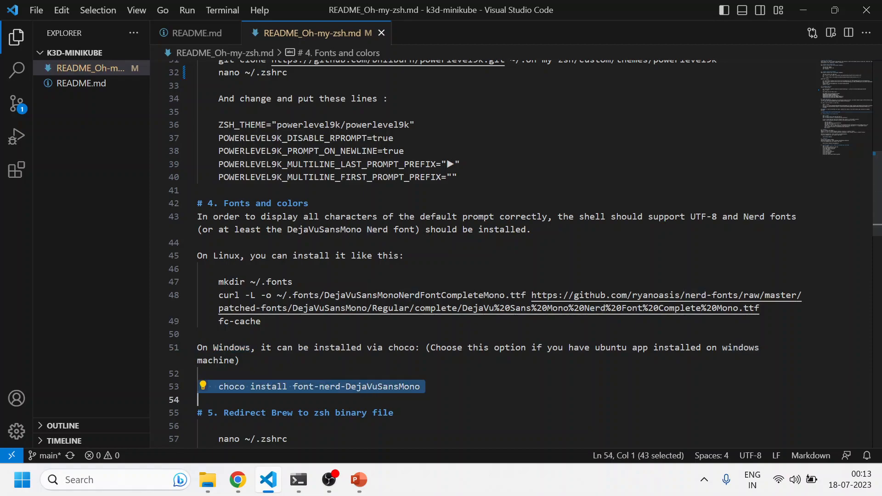
- Run 'choco install font-nerd-DejaVuSansMono' in an administrator PowerShell; it reports already installed
left_click(297, 480)
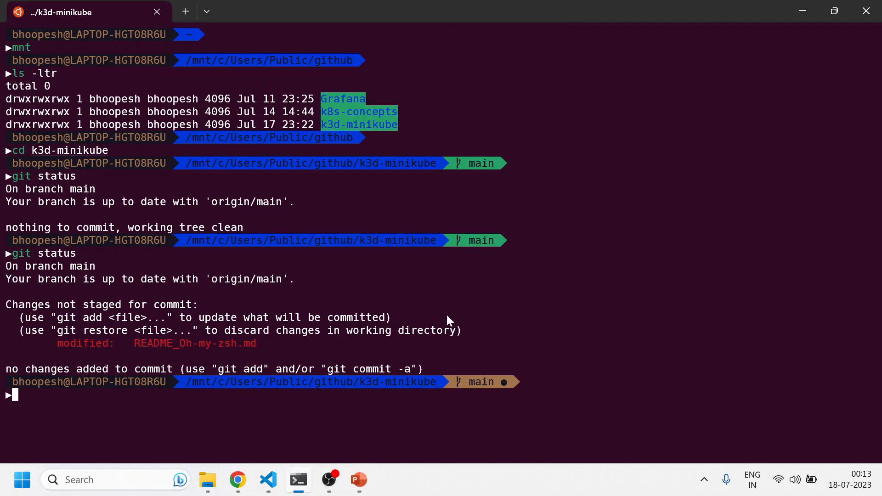
type("choco install font-nerd-DejaVuSansMono")
left_click(116, 480)
type("pow")
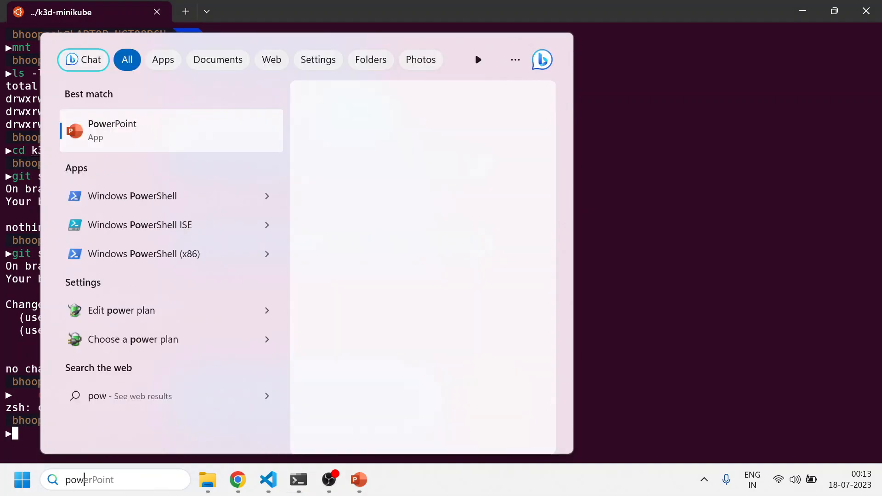
right_click(169, 130)
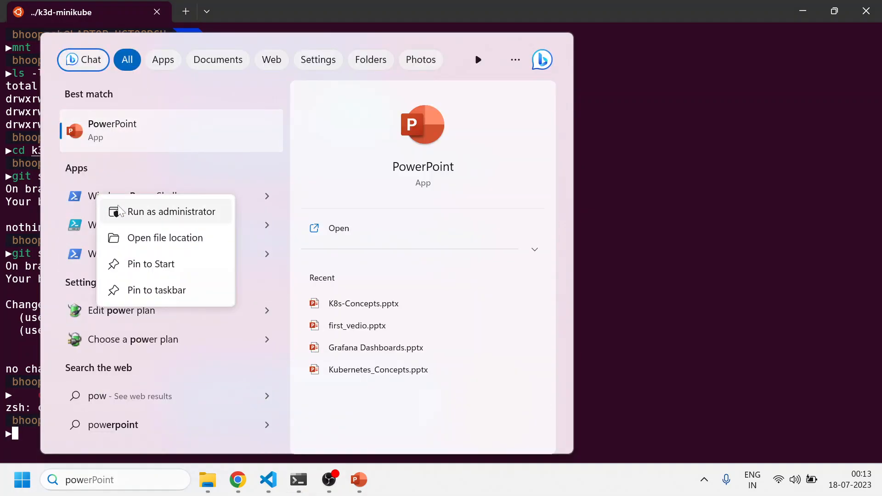
left_click(269, 480)
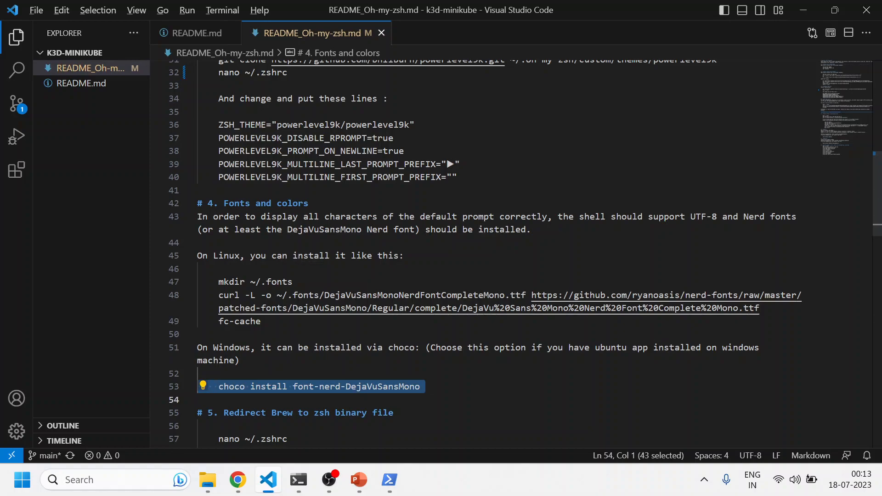
left_click(298, 480)
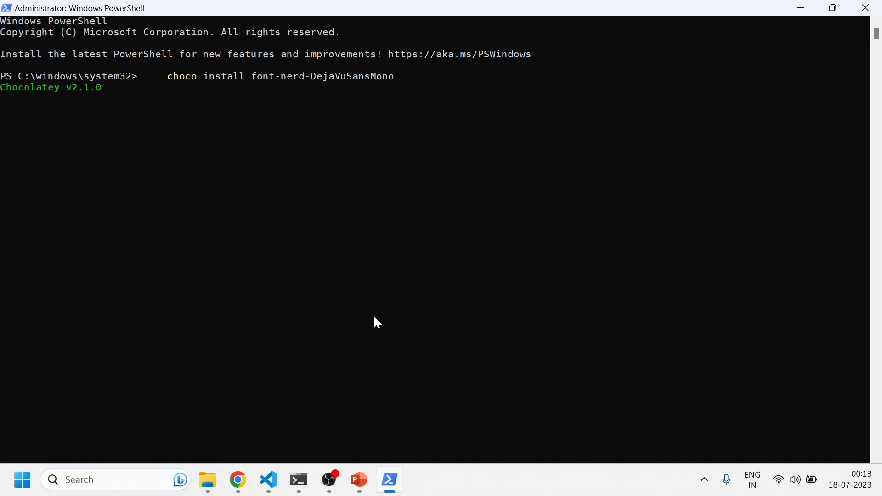
key("enter")
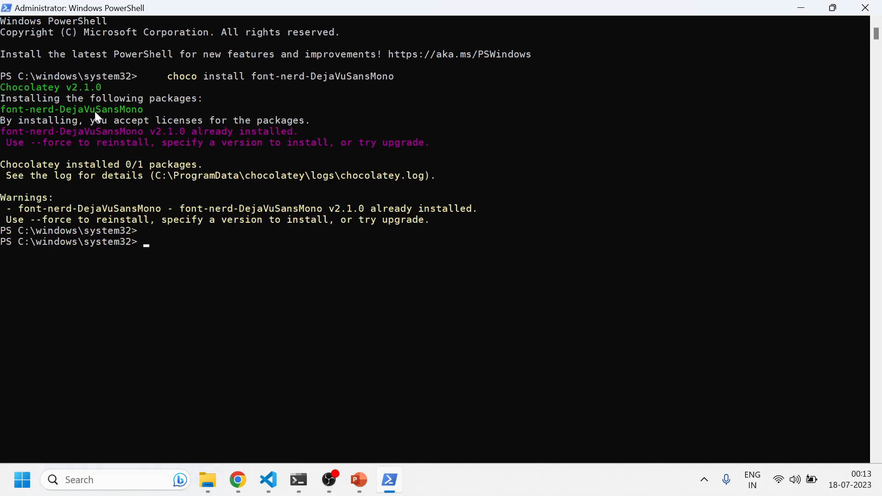
mouse_move(297, 480)
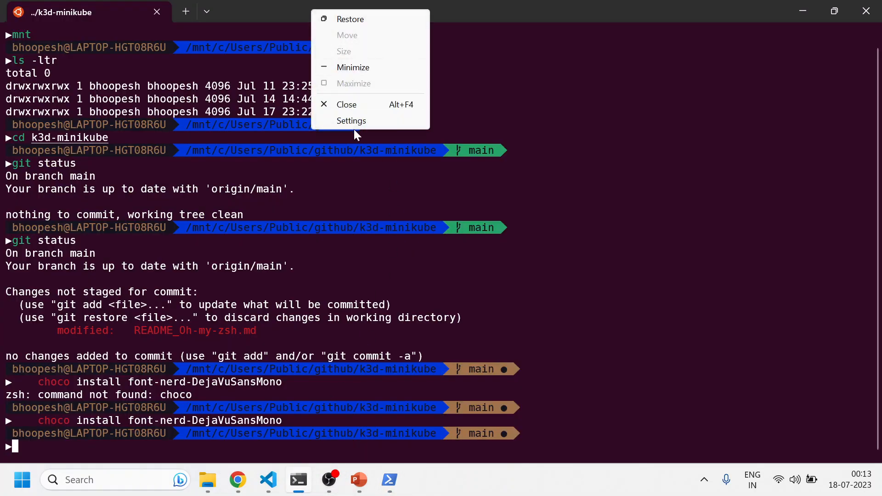
- Confirm the default profile's font face is DejaVuSansMono NF in Settings, then return to the prompt
left_click(351, 121)
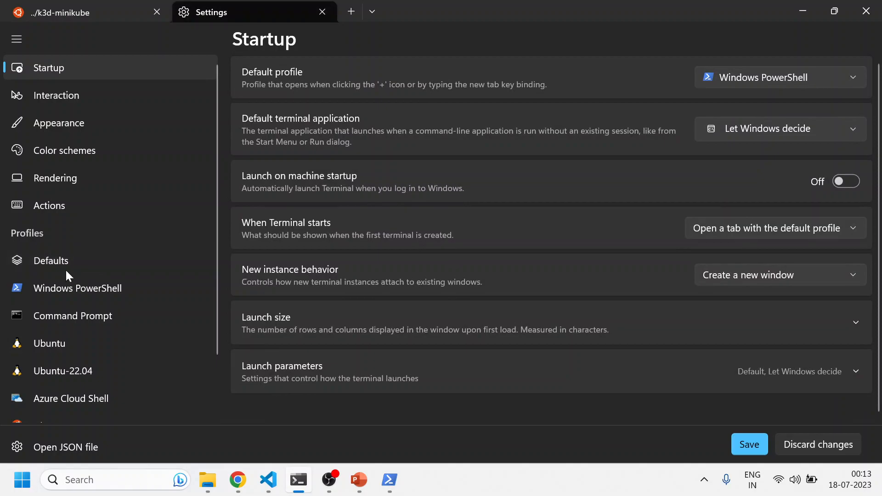
left_click(52, 260)
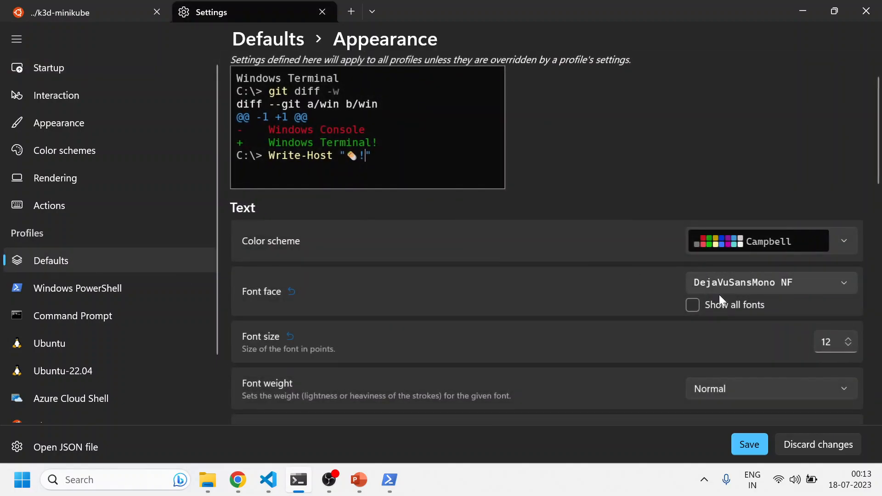
mouse_move(763, 294)
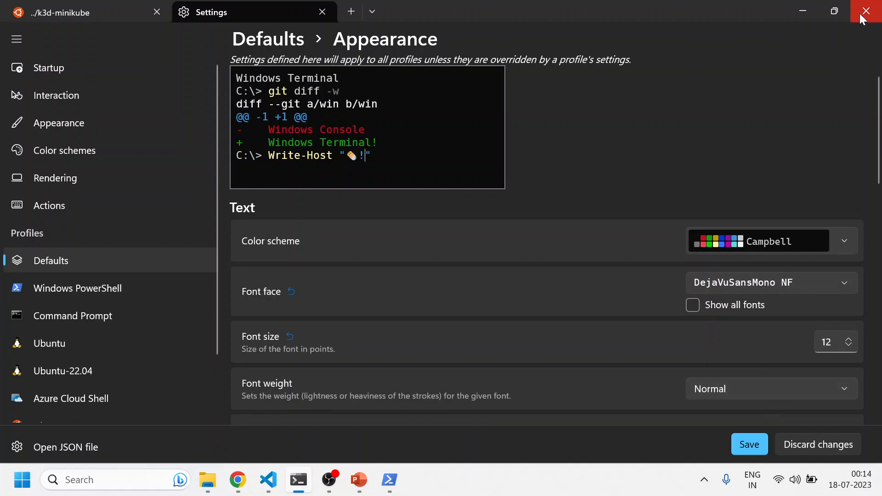
left_click(321, 11)
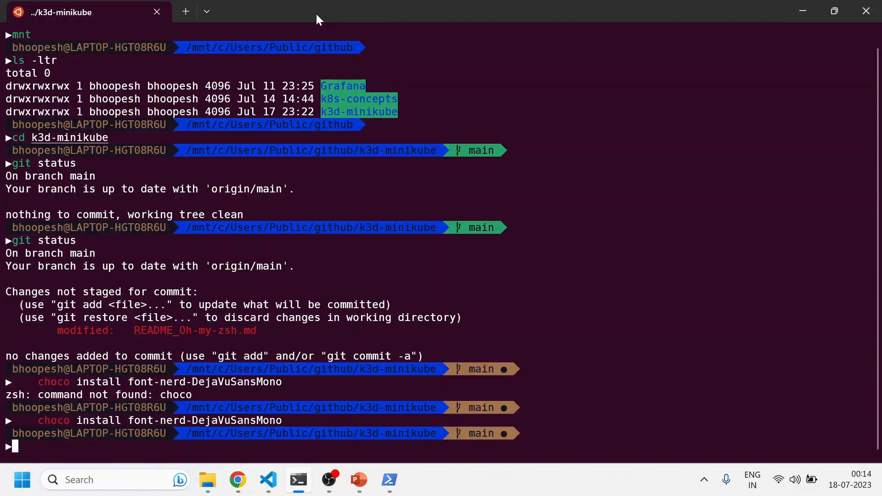
mouse_move(570, 381)
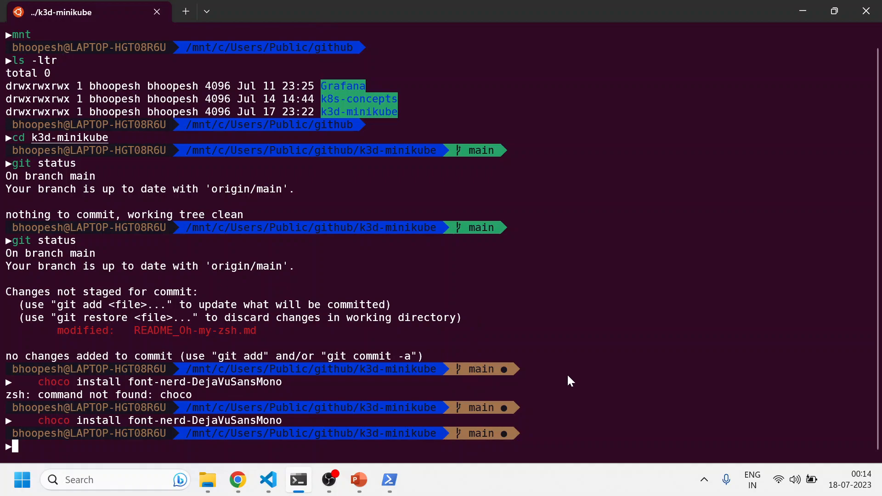
- Run cd ~ in the terminal, then scroll the README down to section 5, Redirect Brew to zsh
type("cd ~")
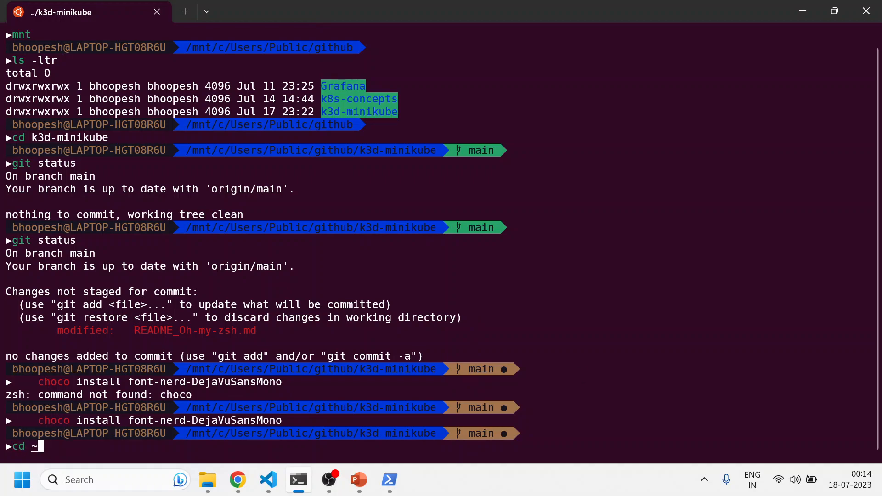
left_click(388, 479)
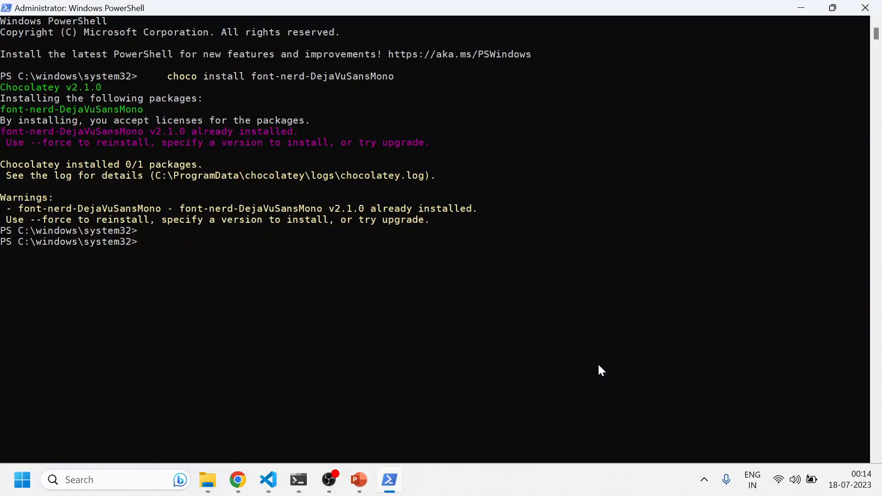
left_click(267, 480)
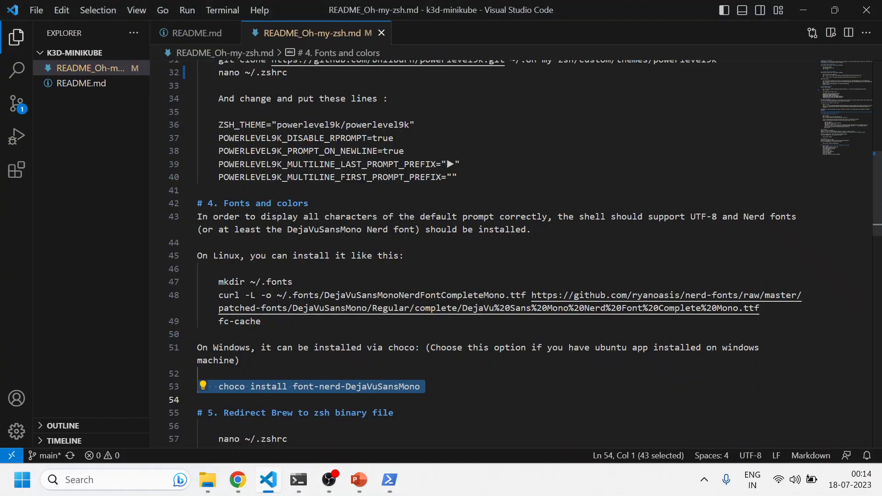
scroll("down", 3)
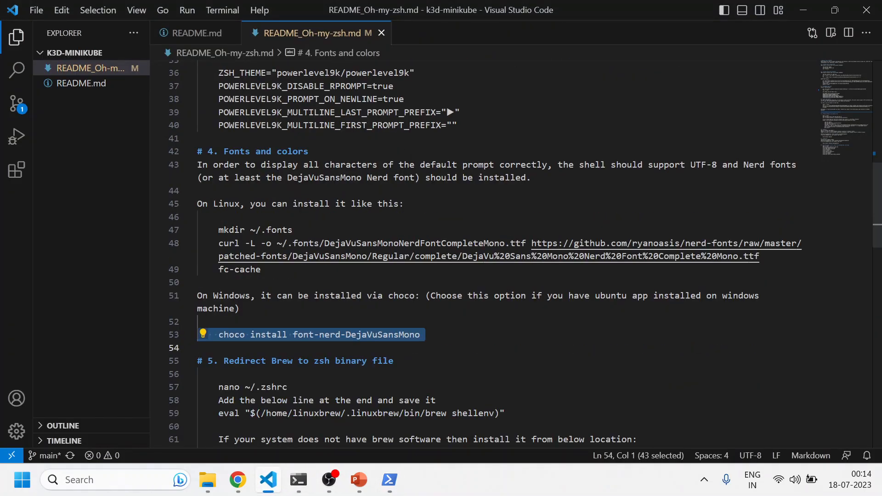
scroll("down", 3)
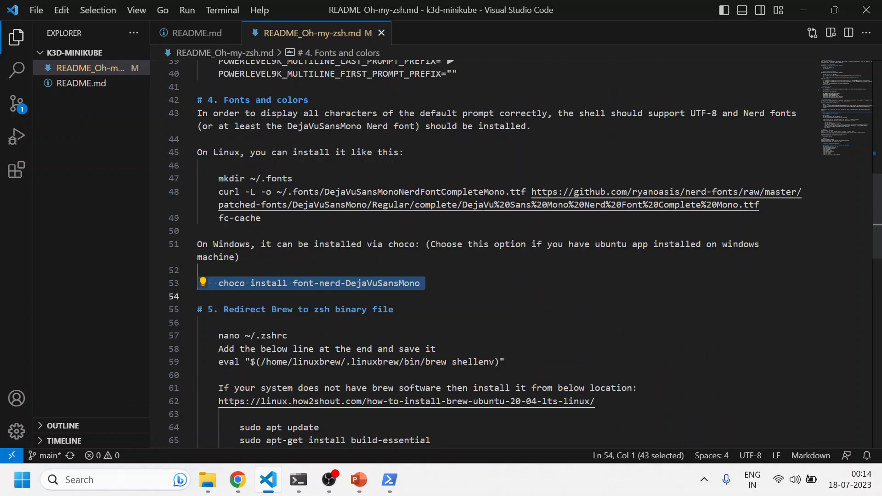
- Select the brew shellenv eval line in section 5, check it in the terminal's .zshrc, and show the brew install commands
scroll("down", 3)
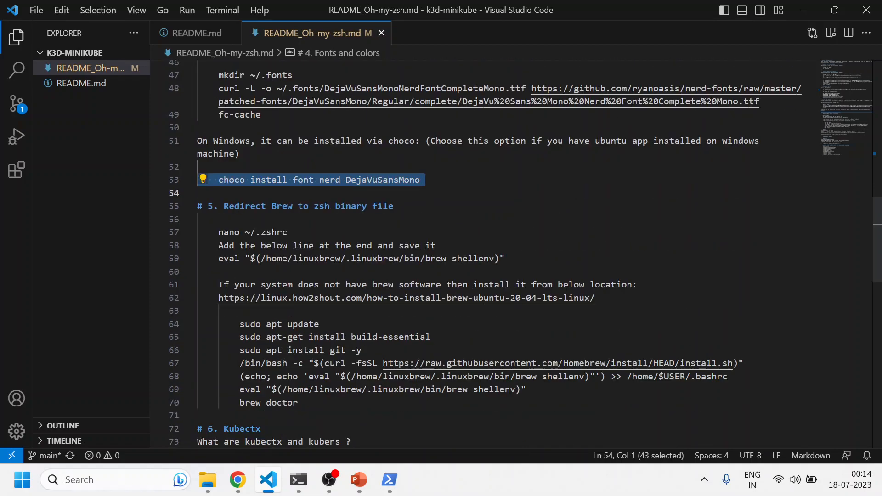
double_click(321, 205)
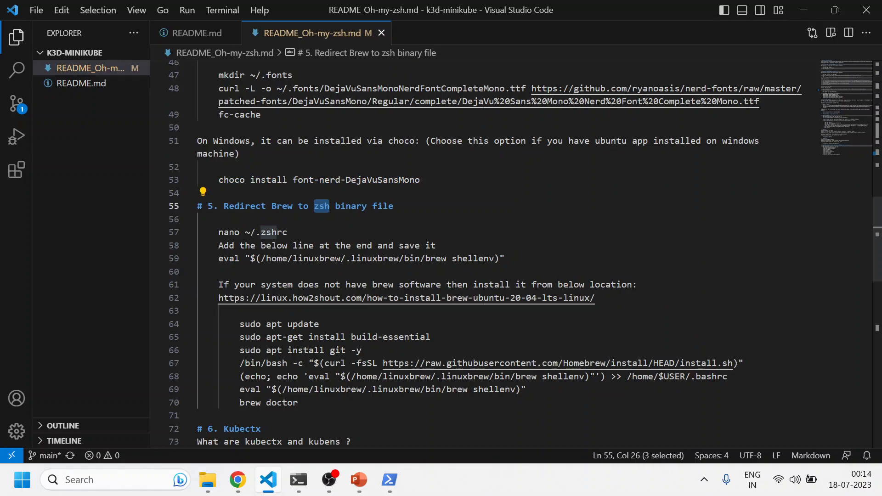
triple_click(360, 258)
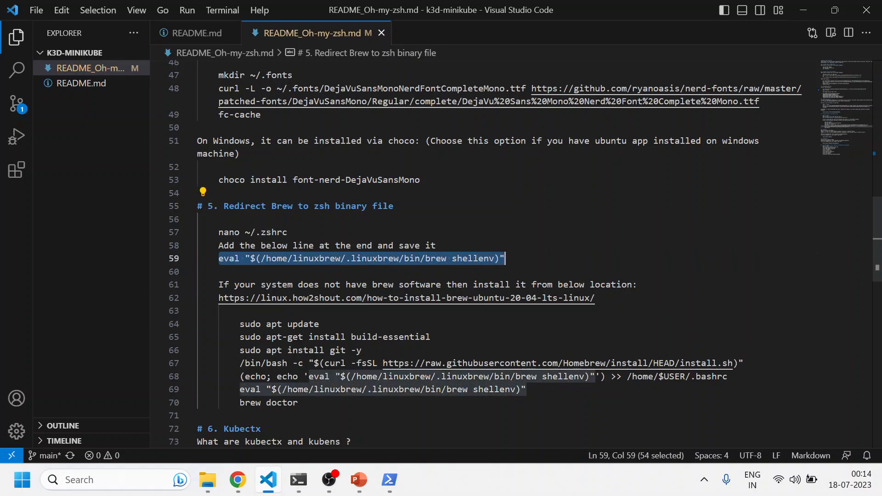
left_click(389, 480)
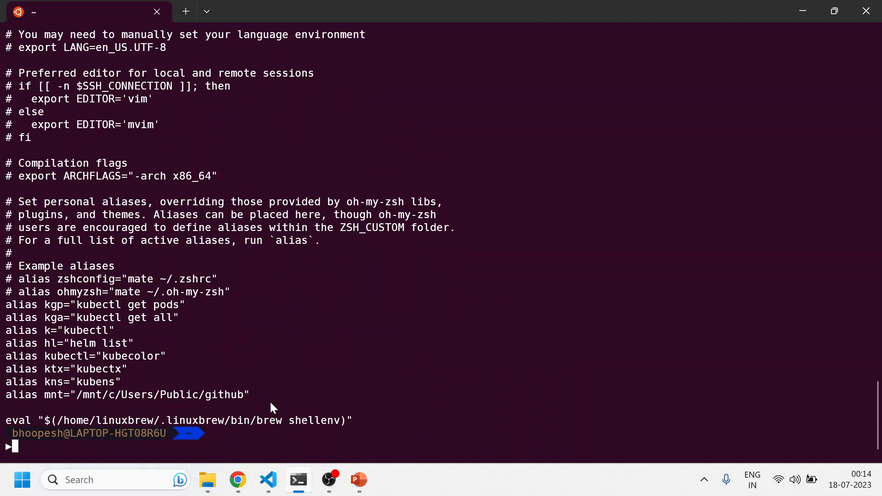
left_click(268, 479)
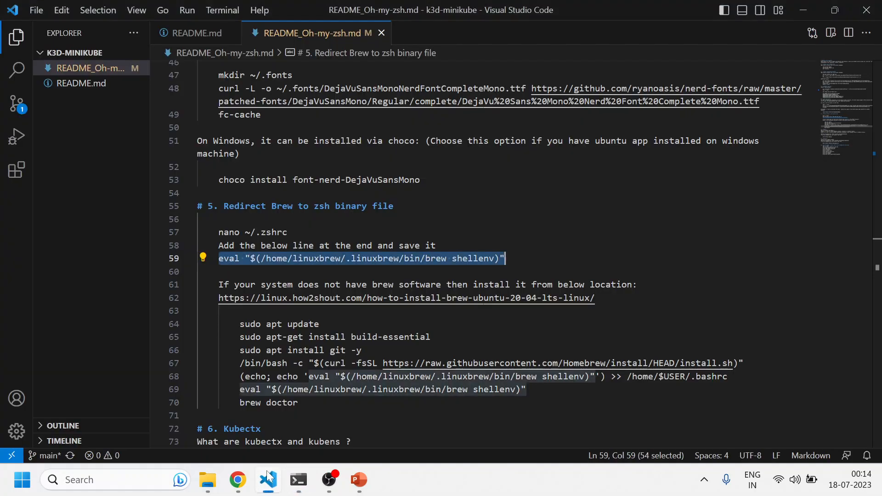
scroll("down", 3)
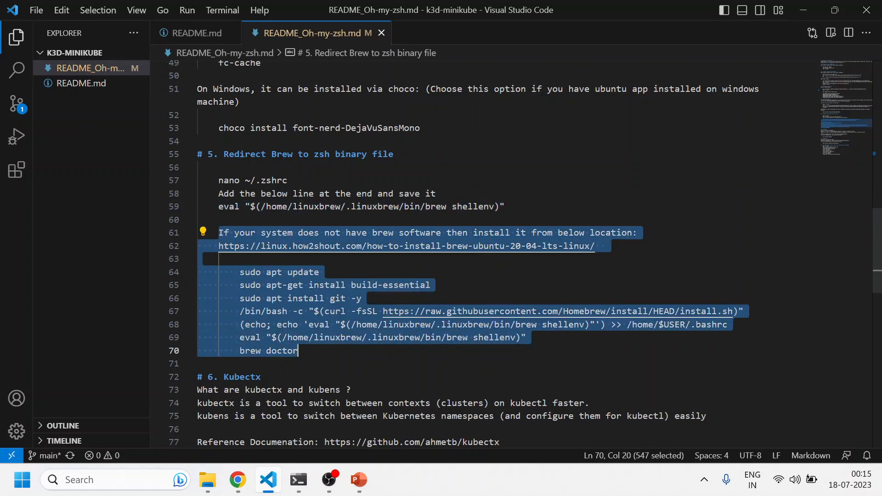
- Review the kubectx project page github.com/ahmetb/kubectx in Chrome, then return to the README's Kubectx section
scroll("down", 3)
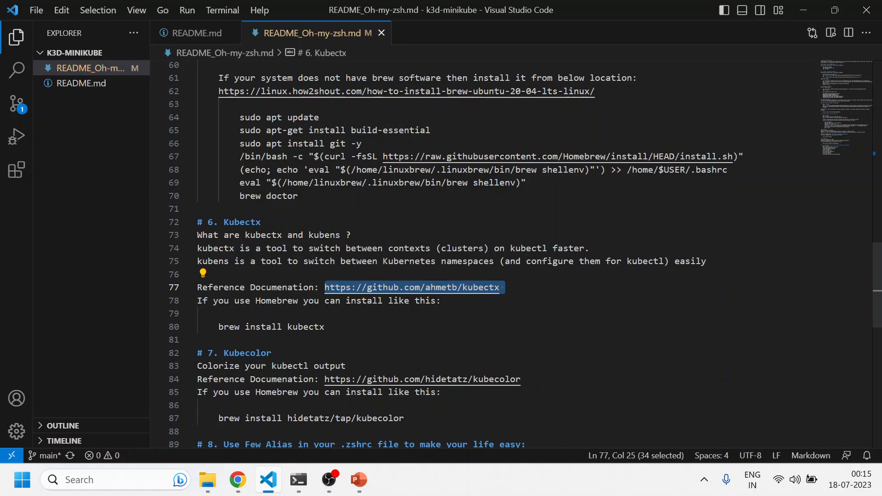
left_click(237, 480)
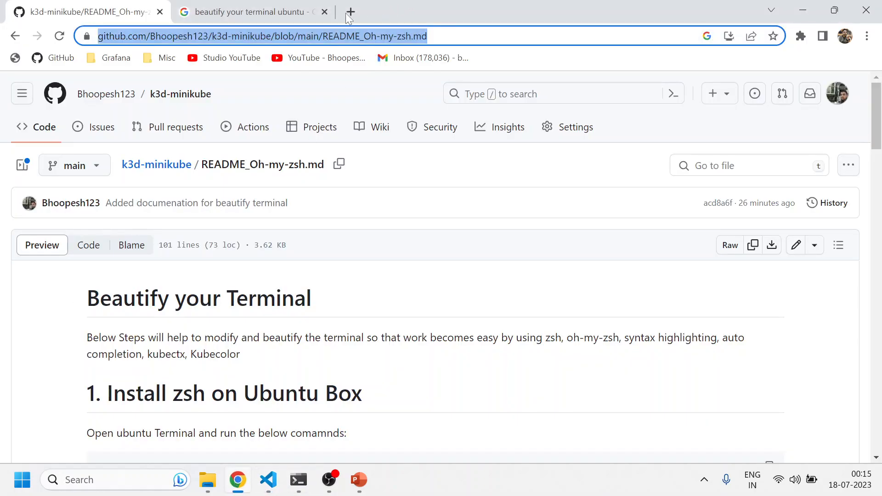
left_click(350, 11)
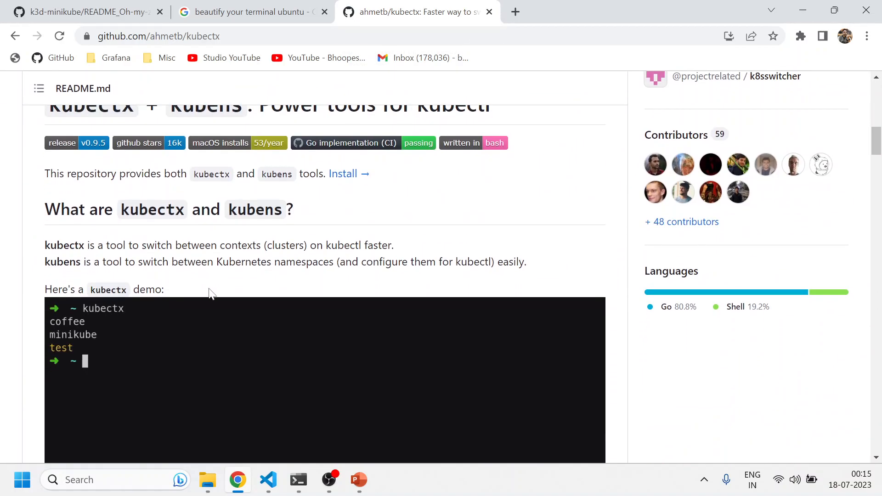
left_click(267, 480)
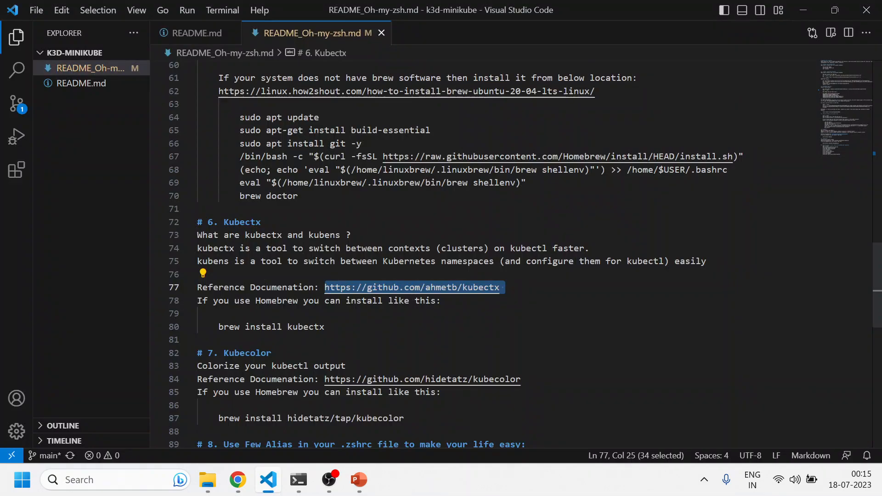
mouse_move(298, 479)
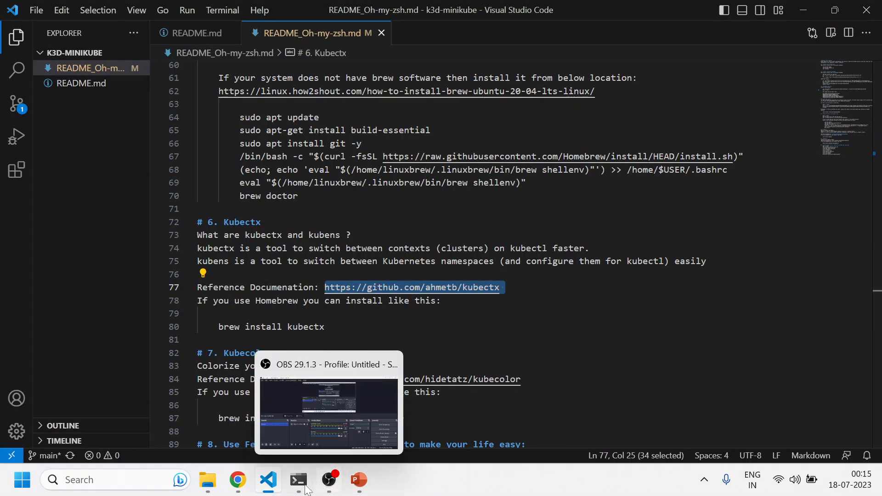
- Run kns in the Ubuntu terminal to list namespaces, then kns metrics to switch namespace
left_click(297, 479)
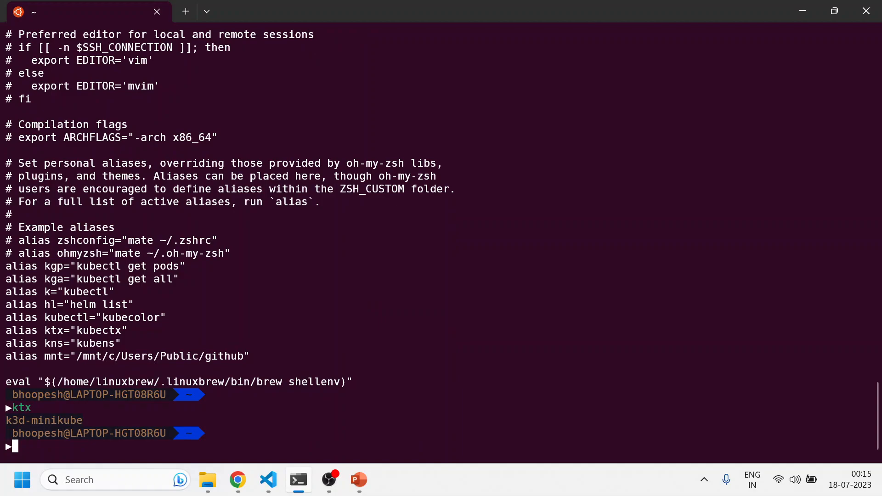
type("kns")
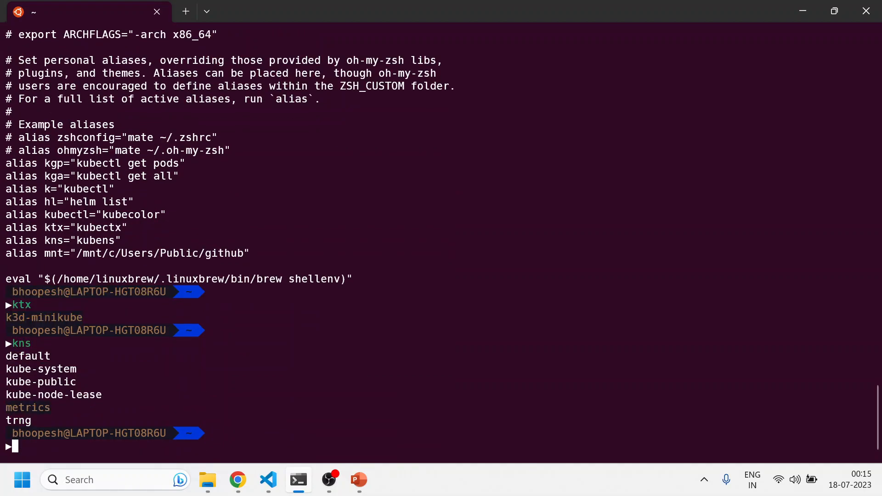
type("kns")
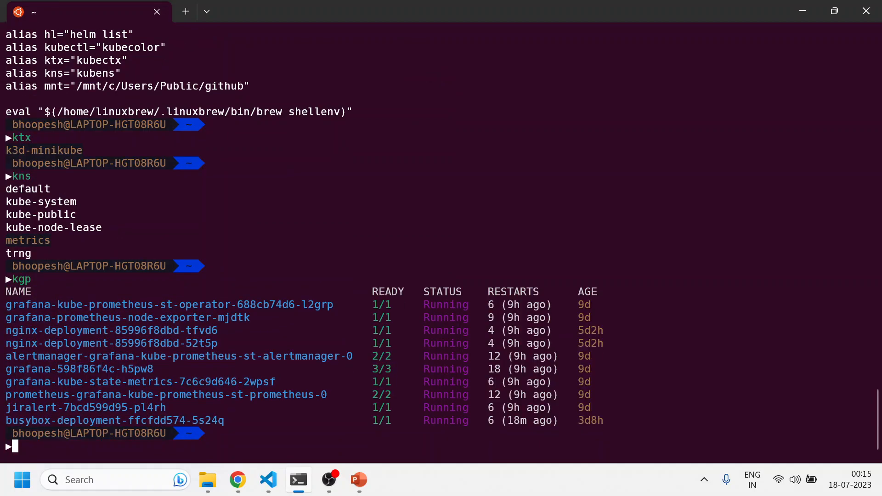
type("kns metrics")
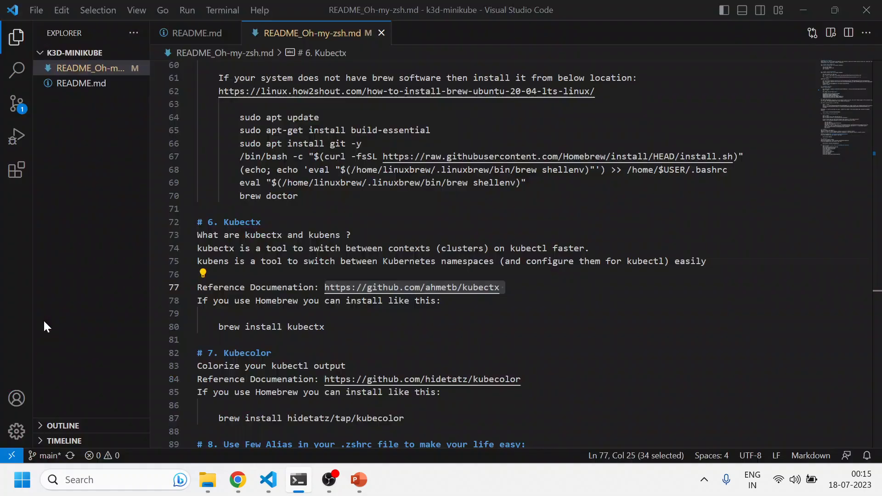
- Switch the active namespace to trng and list its pods, then return to the README's Kubecolor step
double_click(242, 221)
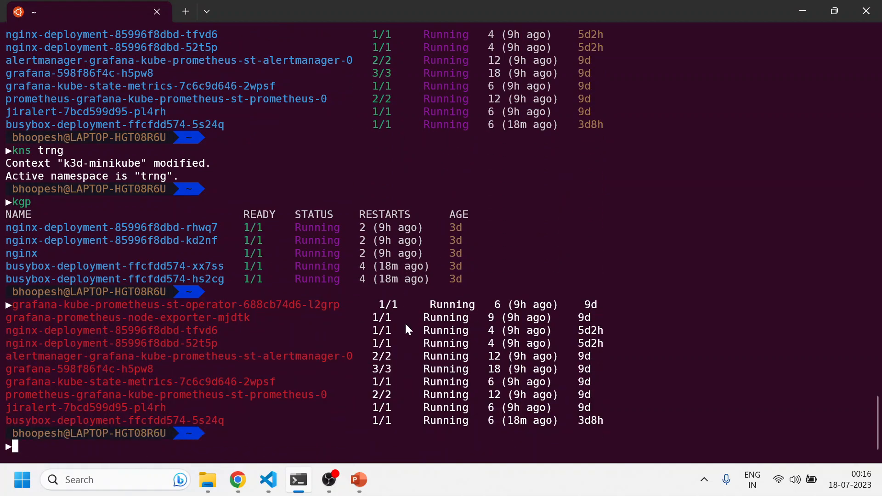
left_click(267, 480)
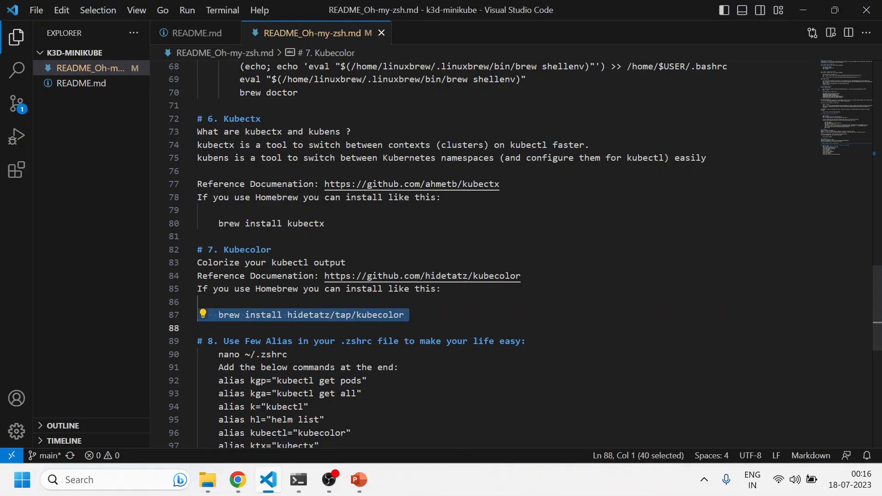
- Run brew install hidetatz/tap/kubecolor in the terminal; brew reports kubecolor 0.0.25 already installed
left_click(298, 480)
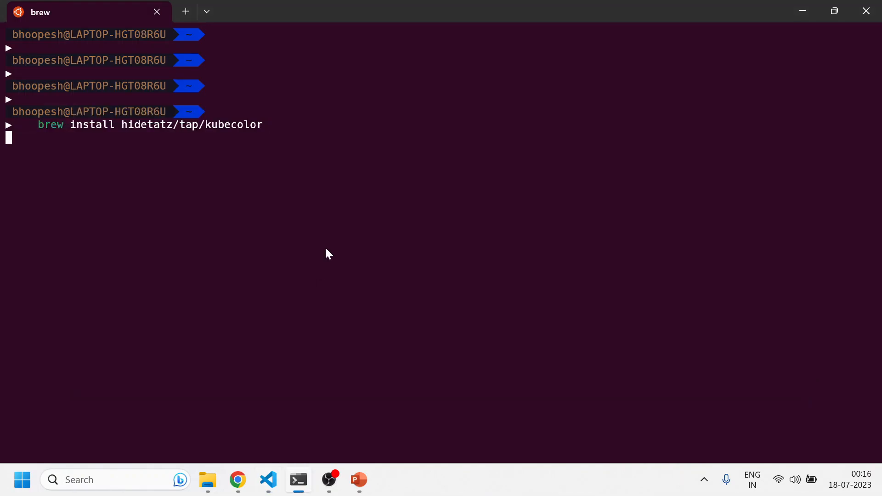
mouse_move(217, 246)
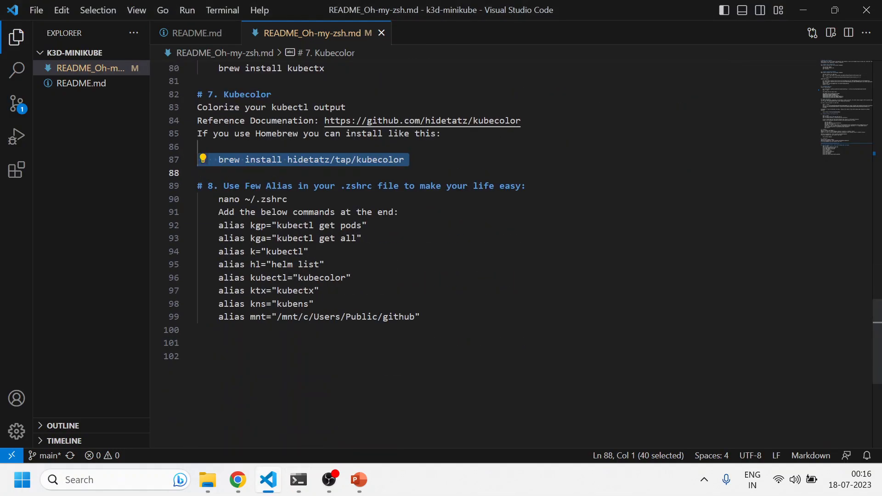
left_click(298, 479)
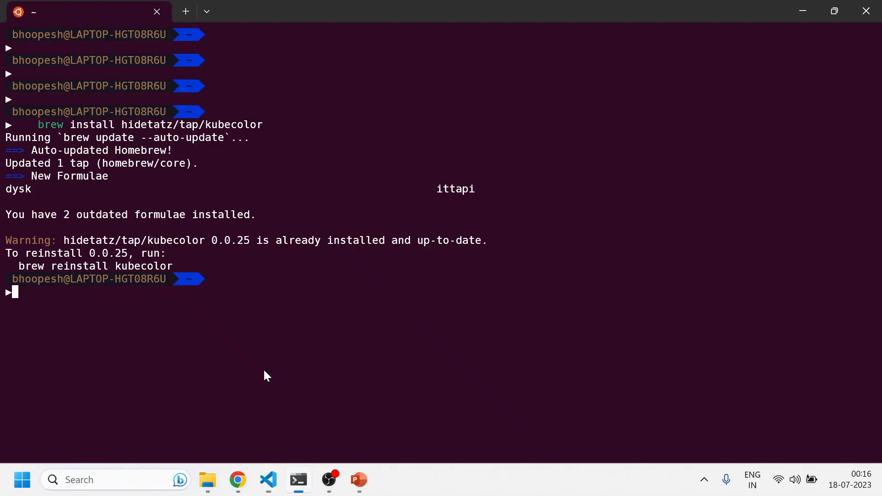
mouse_move(186, 271)
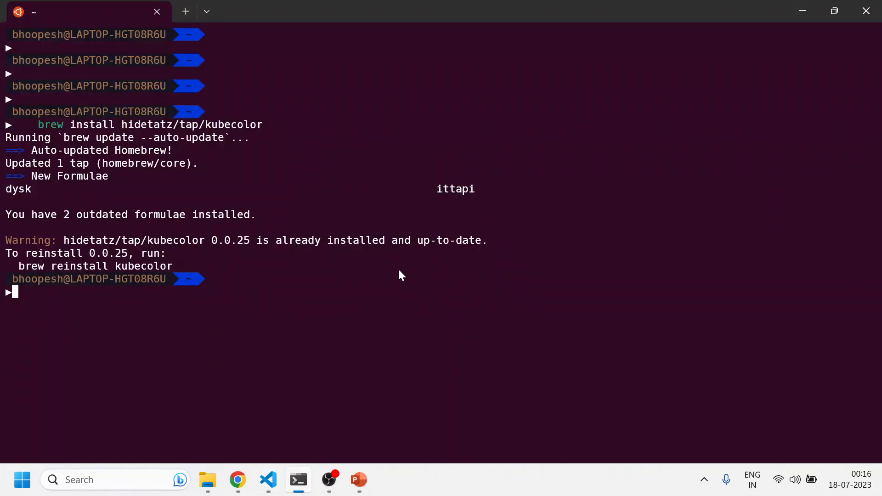
- List the home directory contents in the terminal with ls -ltr and ls -la
type("ls -ltr")
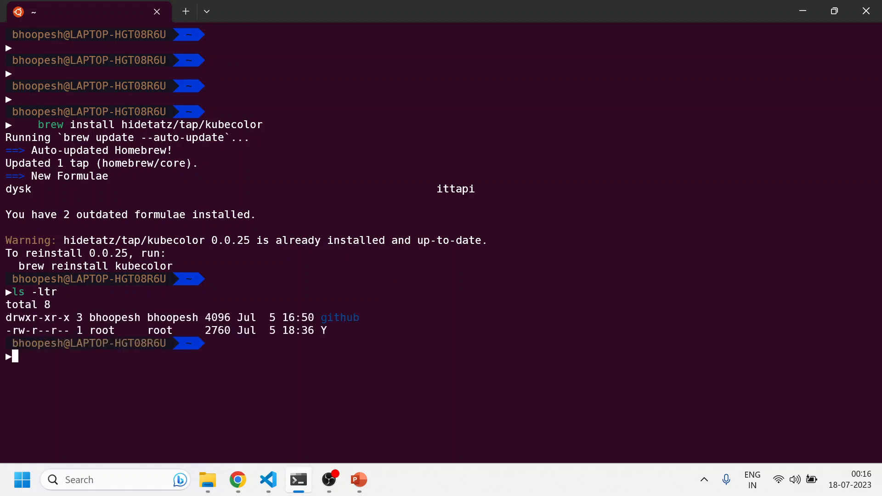
type("ls- la")
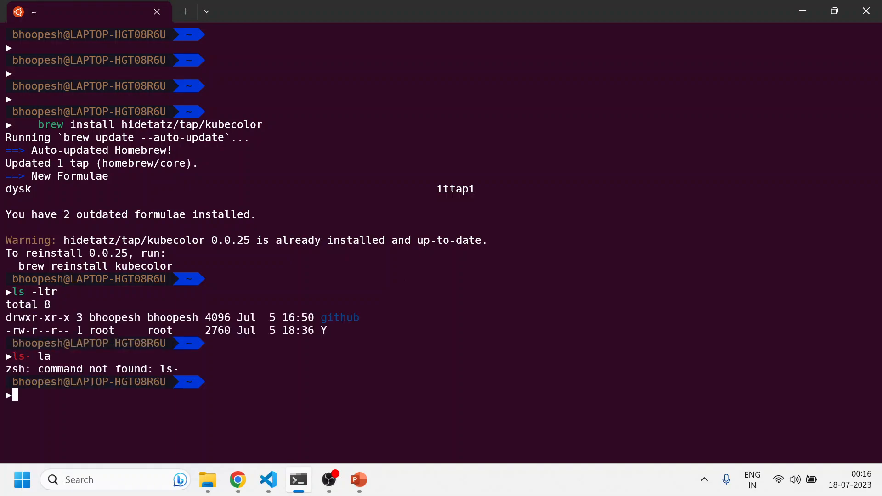
type("ls -la")
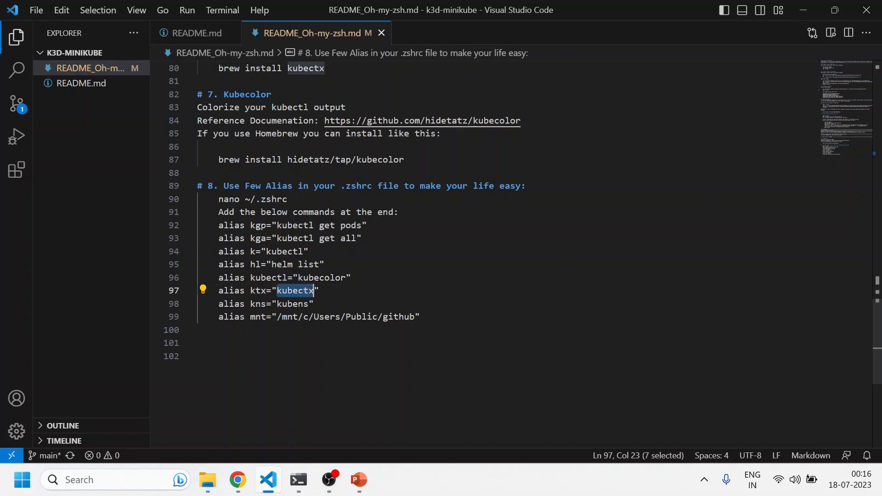
- Select the ktx, kns and mnt alias lines in README section 8, then show them at the end of .zshrc in the terminal
double_click(257, 304)
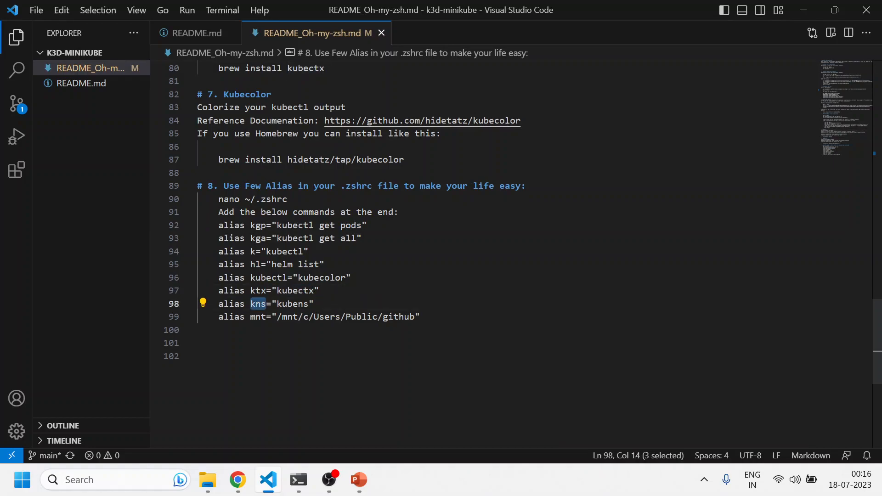
left_click(257, 317)
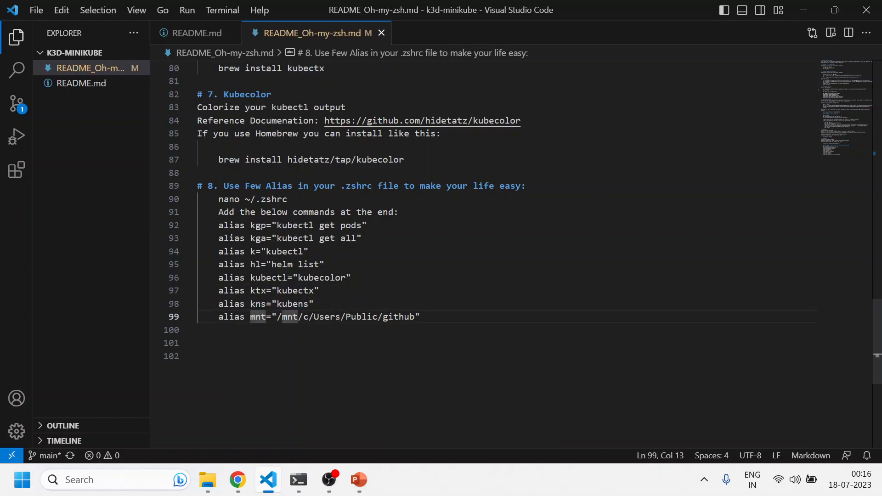
left_click_drag(280, 317, 412, 317)
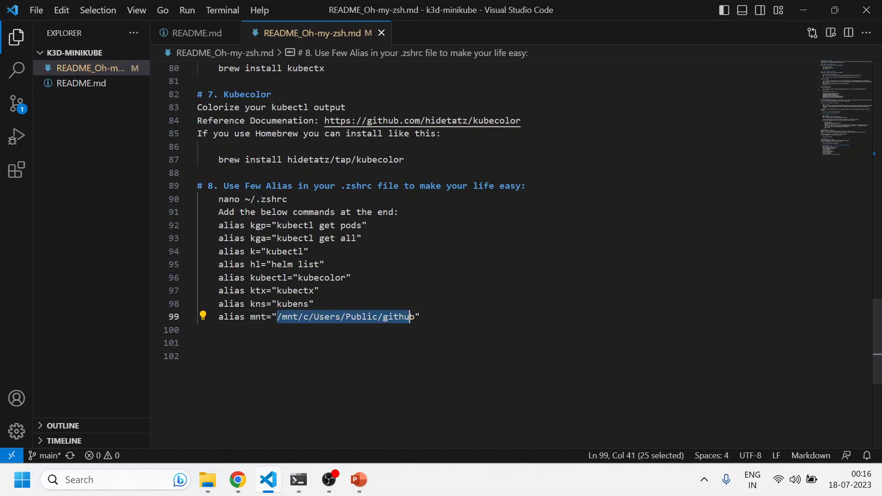
left_click(298, 480)
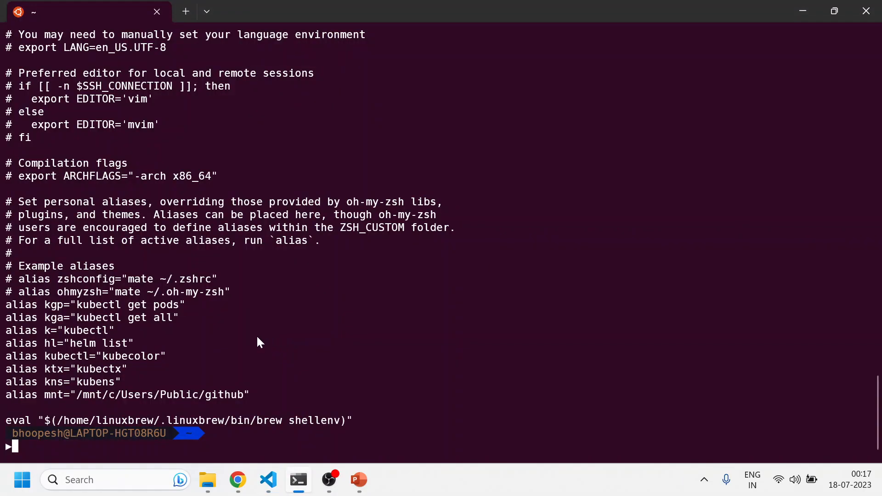
- Reload the config with source ~/.zshrc and run kgp to list the five running pods
type("source ~/.zshrc")
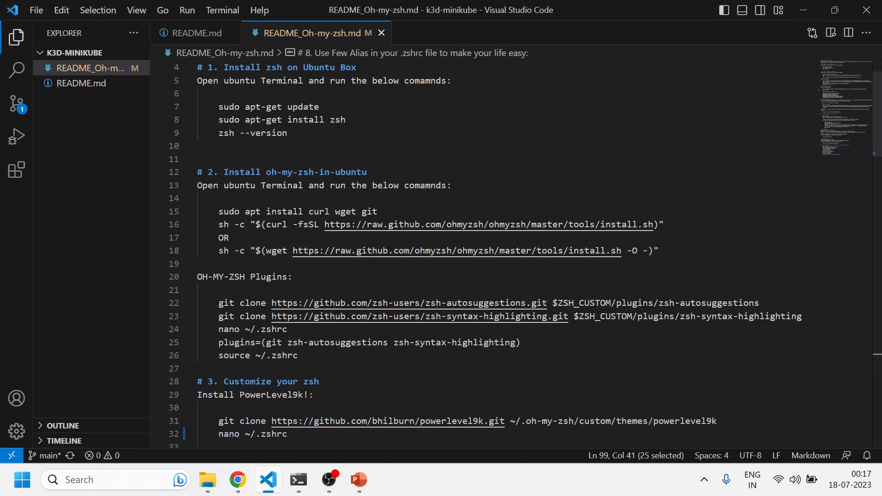
scroll("down", 3)
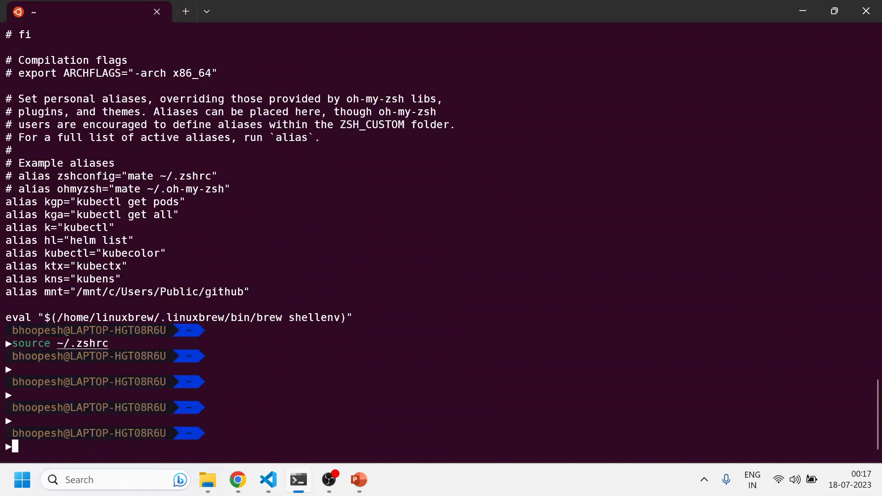
type("kgp")
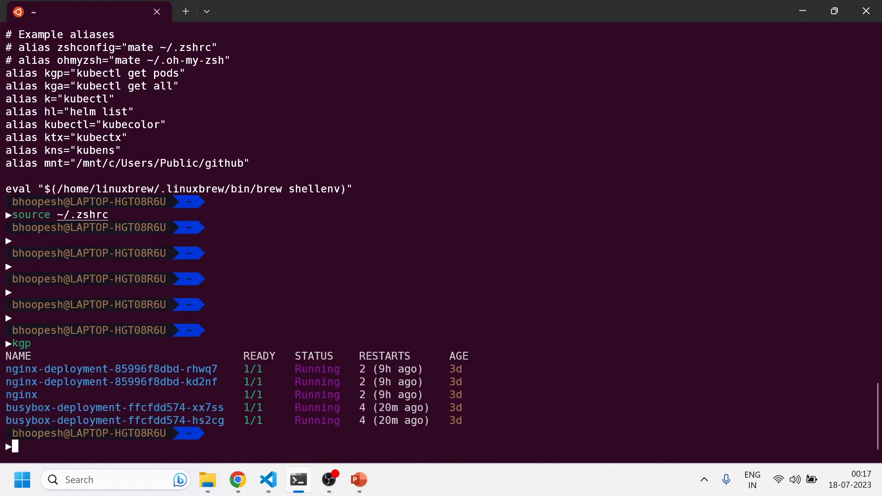
mouse_move(325, 249)
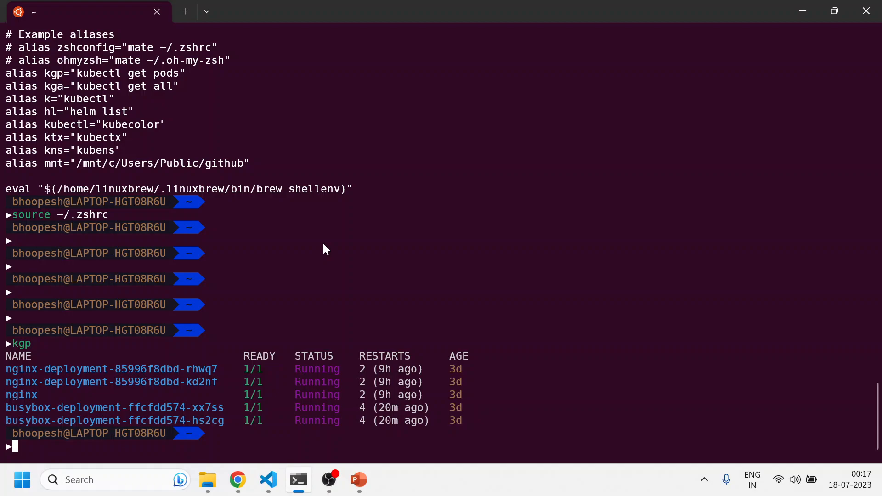
left_click(268, 480)
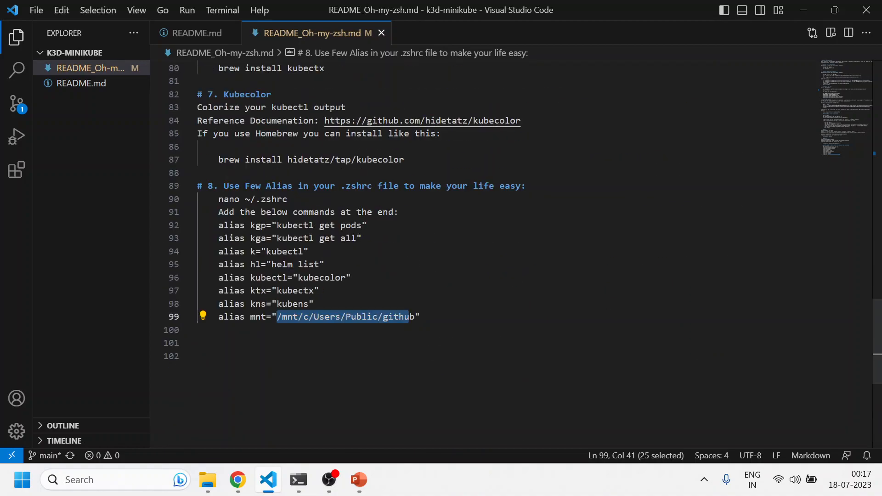
- Scroll slightly further within the README's section 8 alias list
scroll("down", 3)
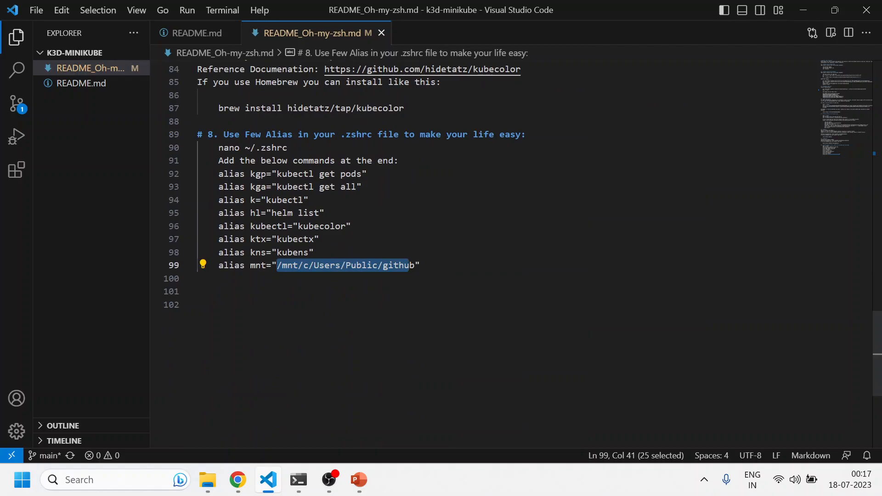